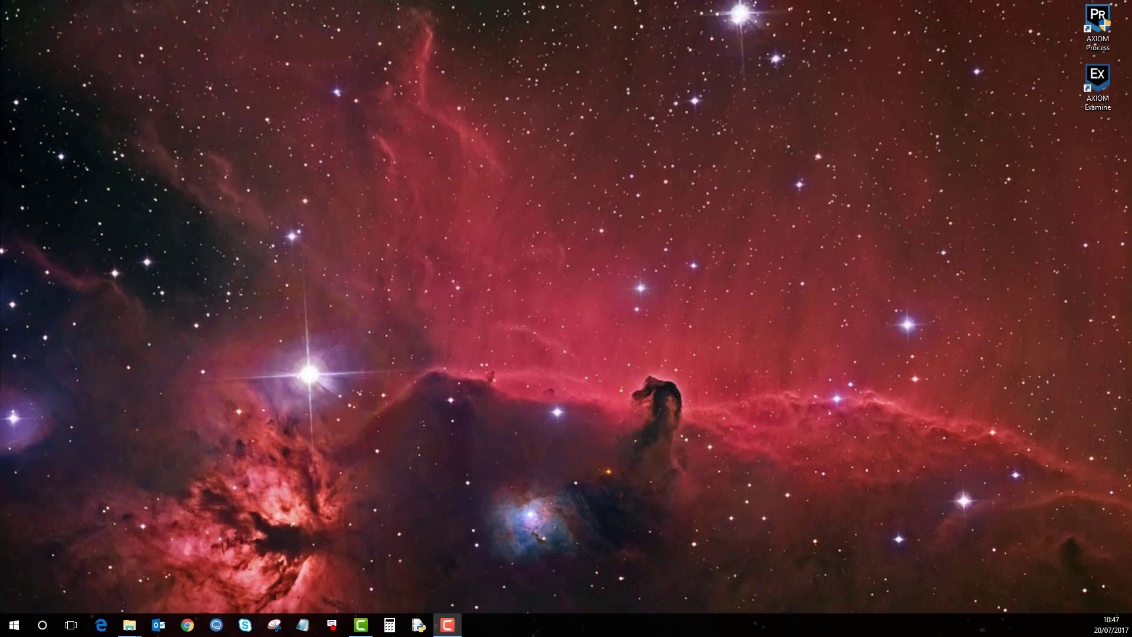
Launch AXIOM Examine from its desktop shortcut beside AXIOM Process
left_click(1101, 19)
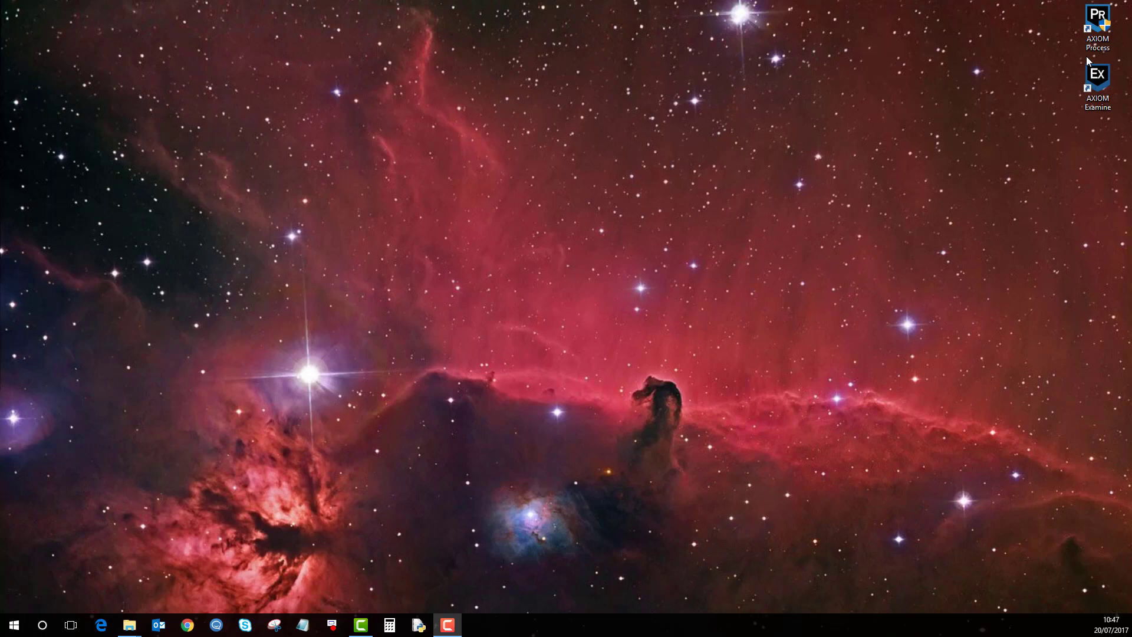
left_click(1096, 76)
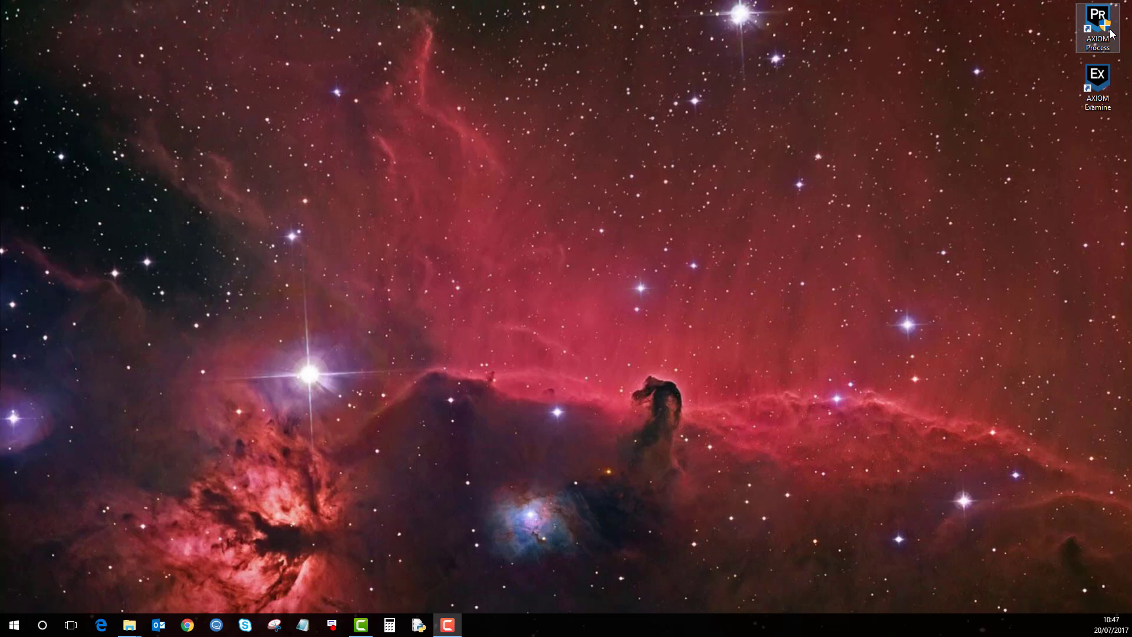
left_click(1096, 82)
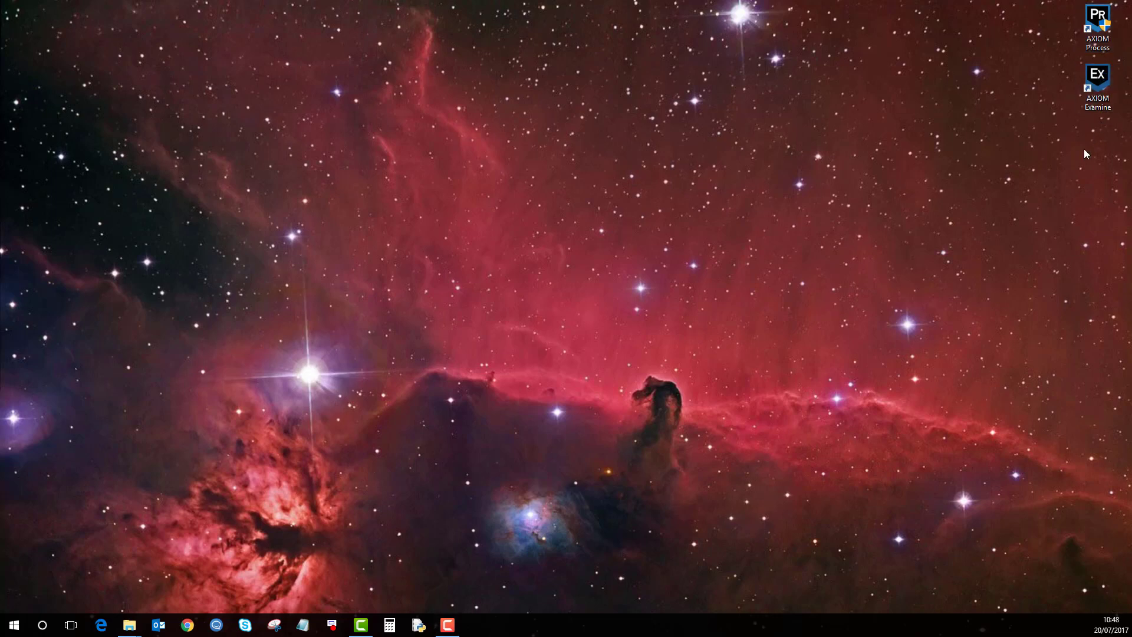
mouse_move(1080, 161)
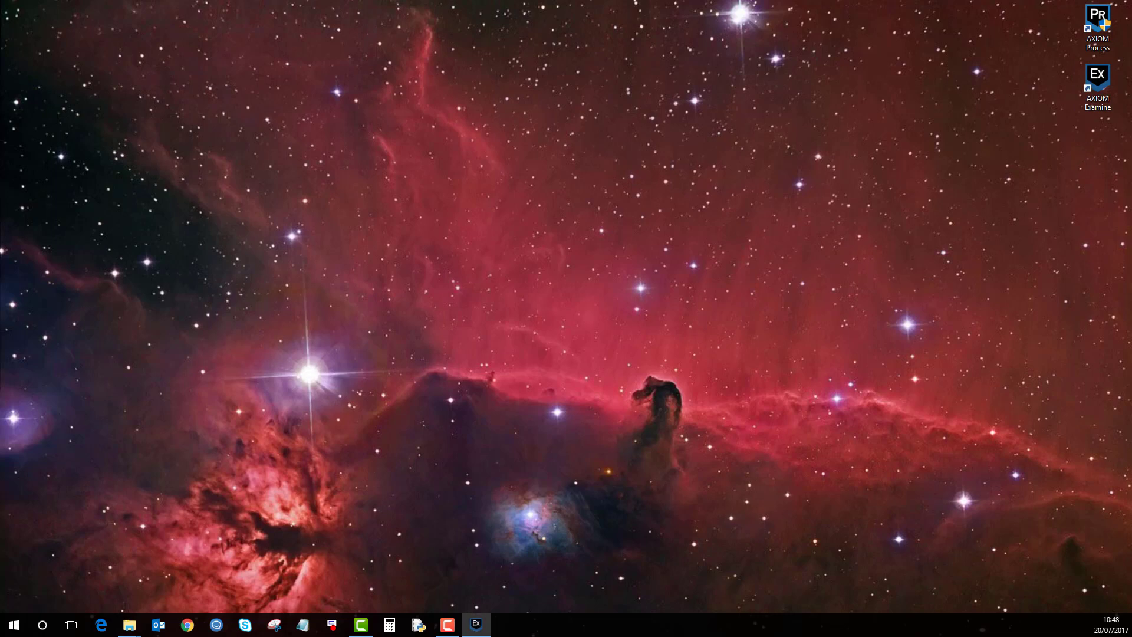
Open the recent case 'AXIOM - 1.1.2 - User Summit' with its 245,364 evidence items
left_click(475, 624)
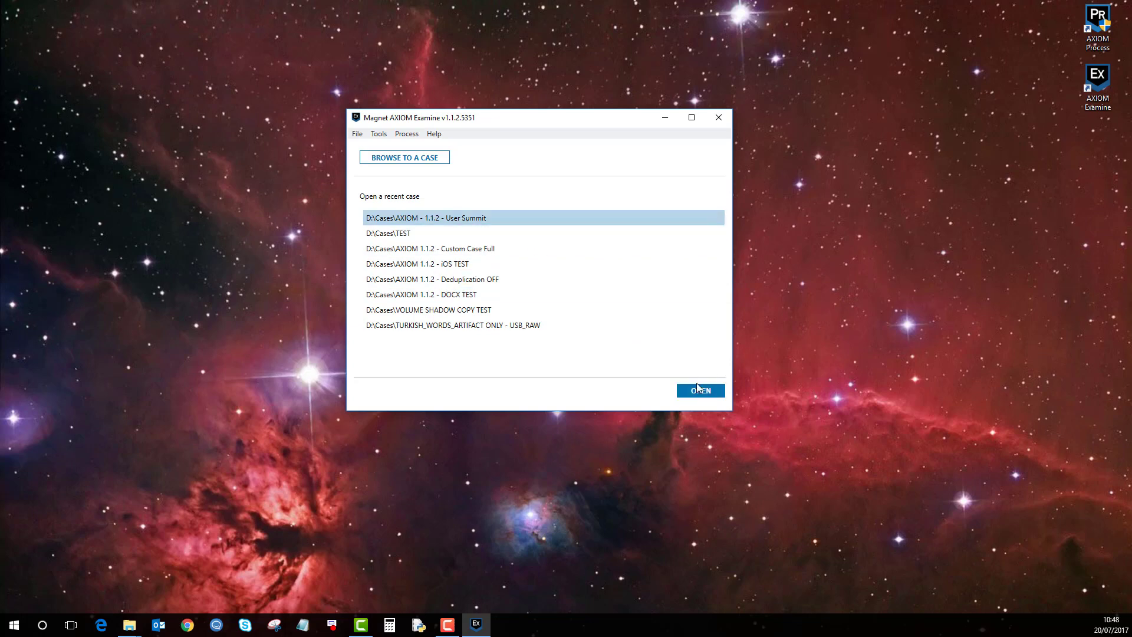
left_click(700, 390)
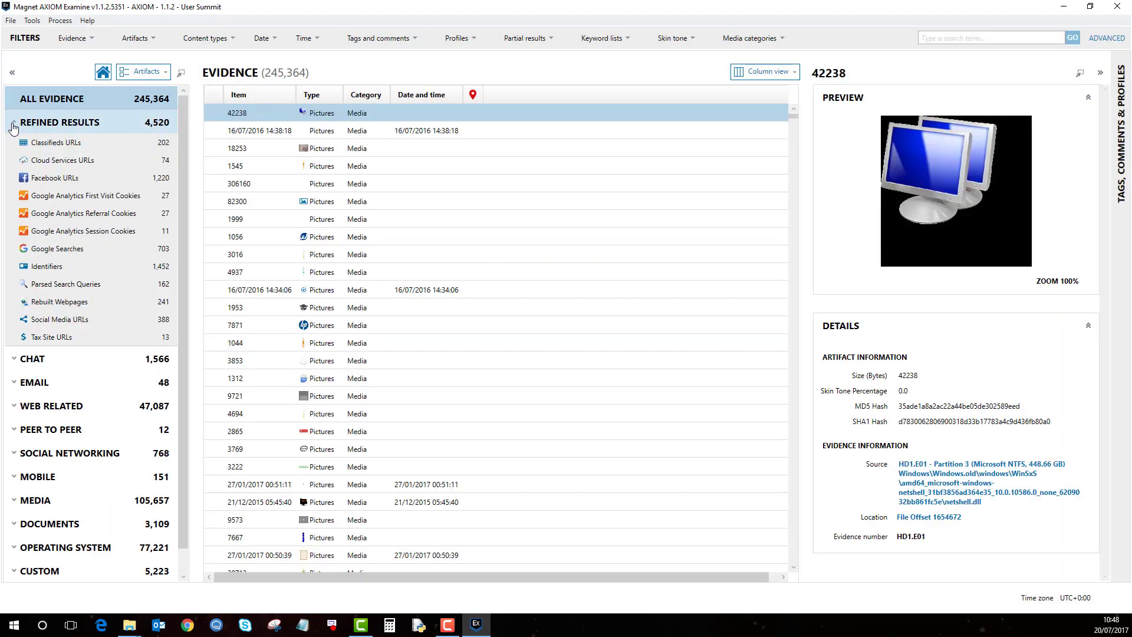
Collapse Refined Results, expand Chat to show its artifact types, then collapse it again
left_click(14, 125)
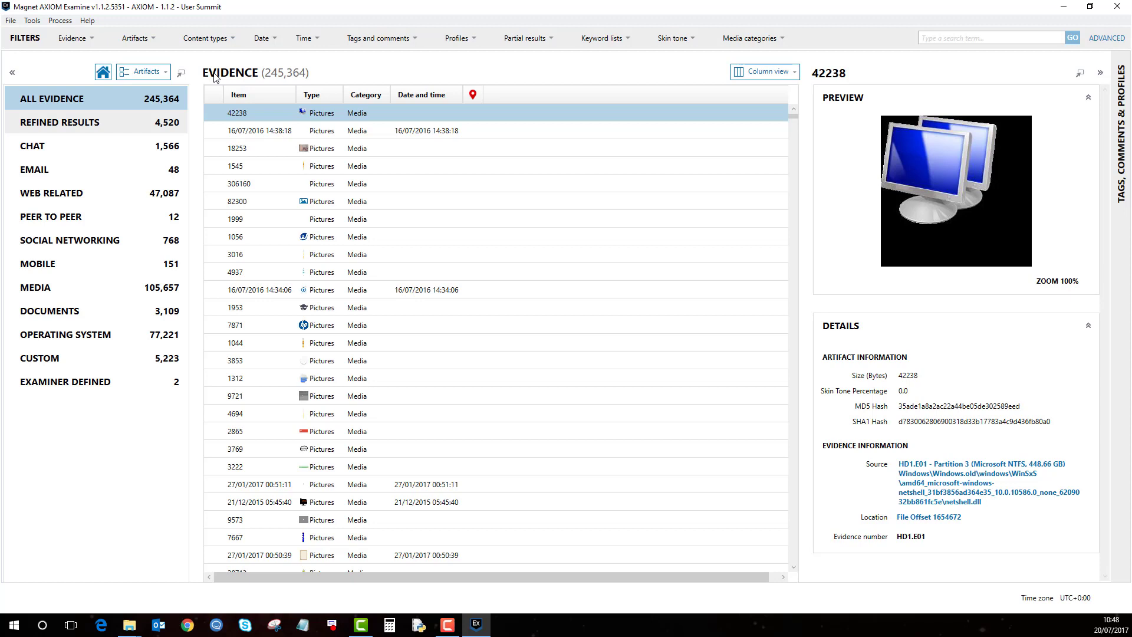
mouse_move(264, 75)
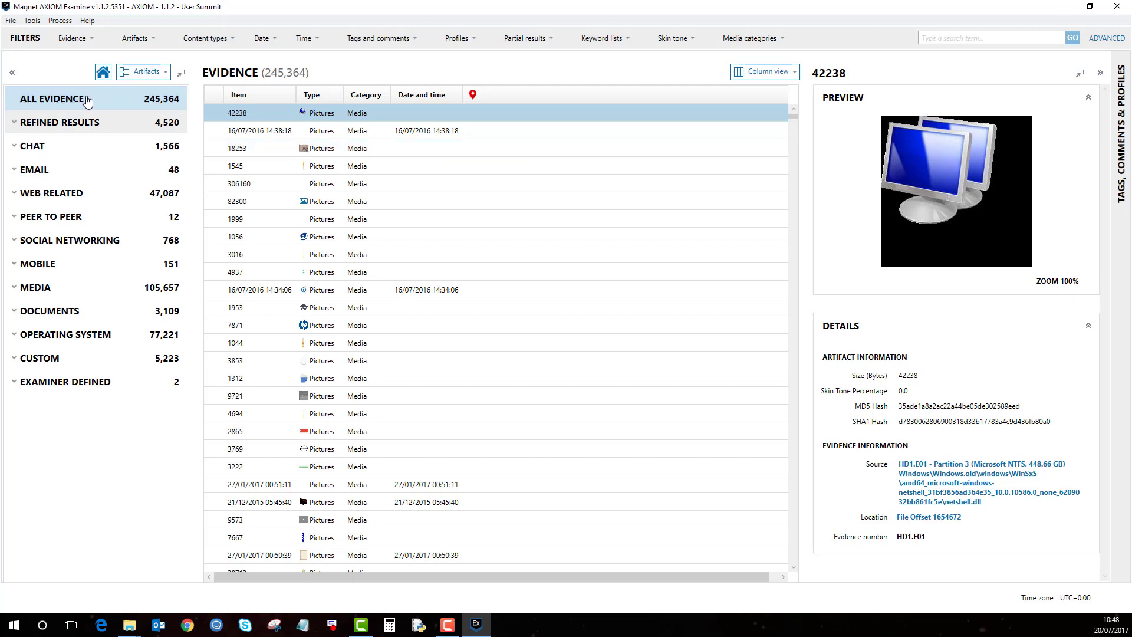
mouse_move(65, 151)
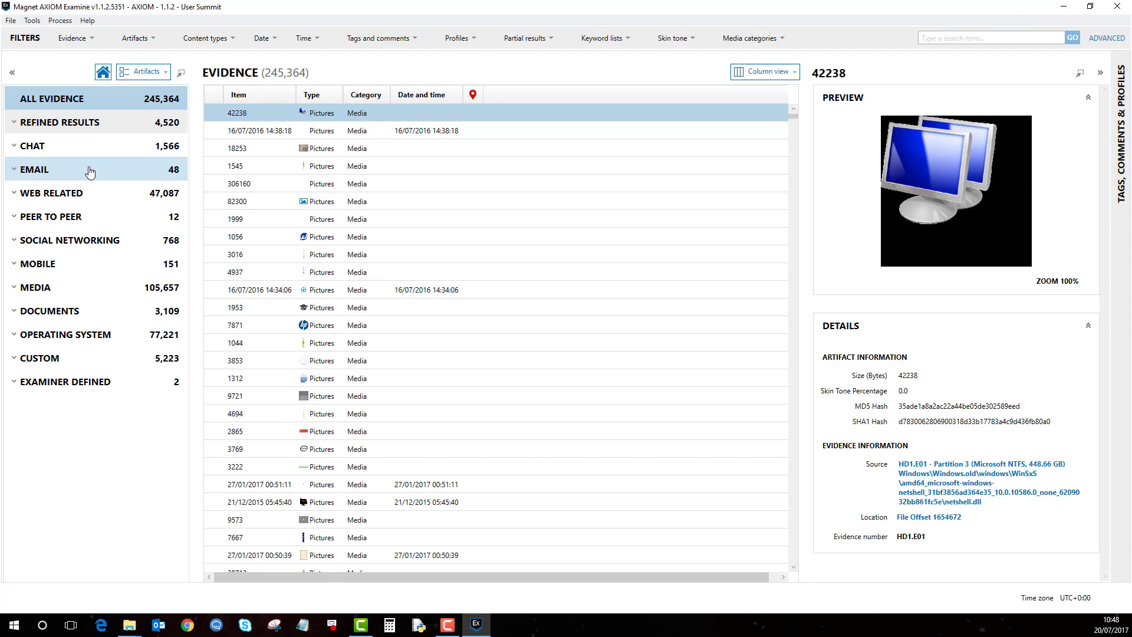
mouse_move(86, 158)
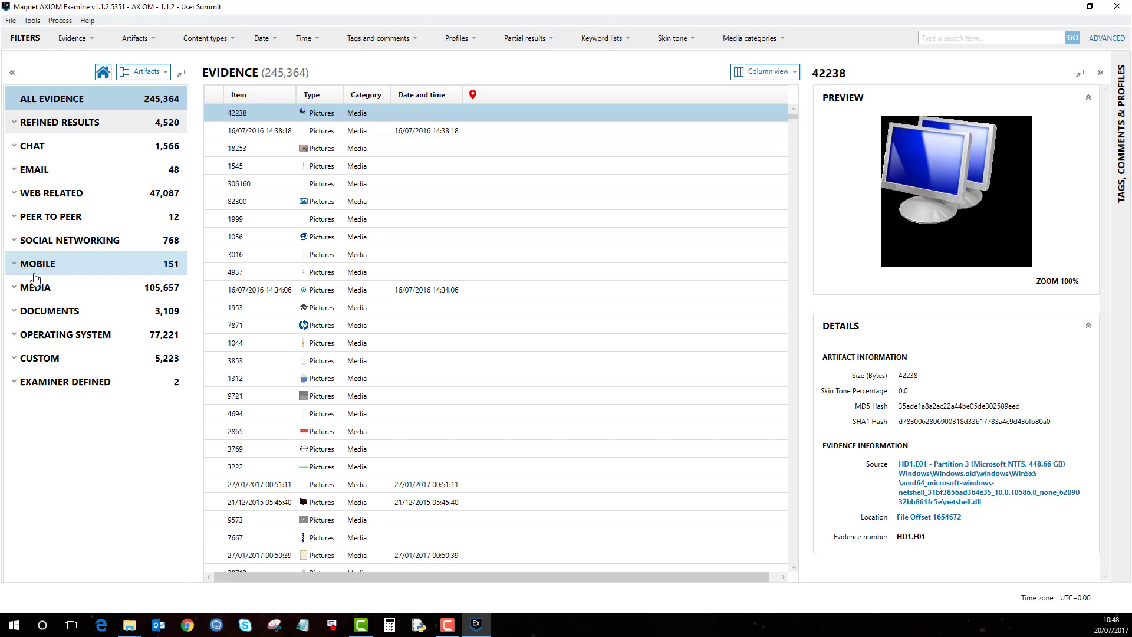
left_click(10, 146)
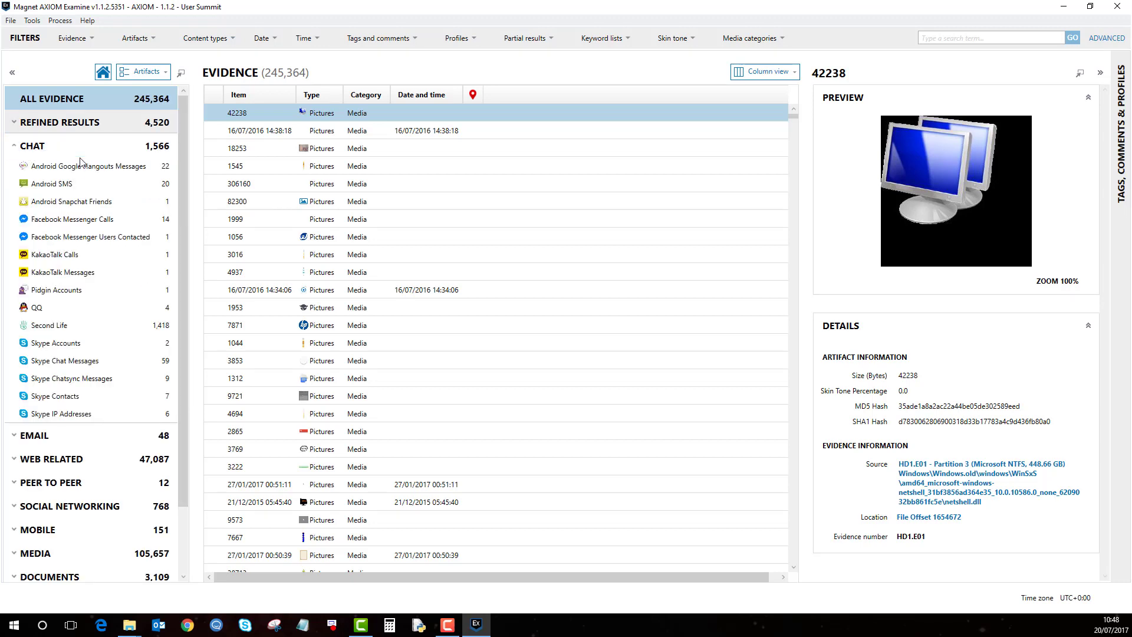
mouse_move(101, 188)
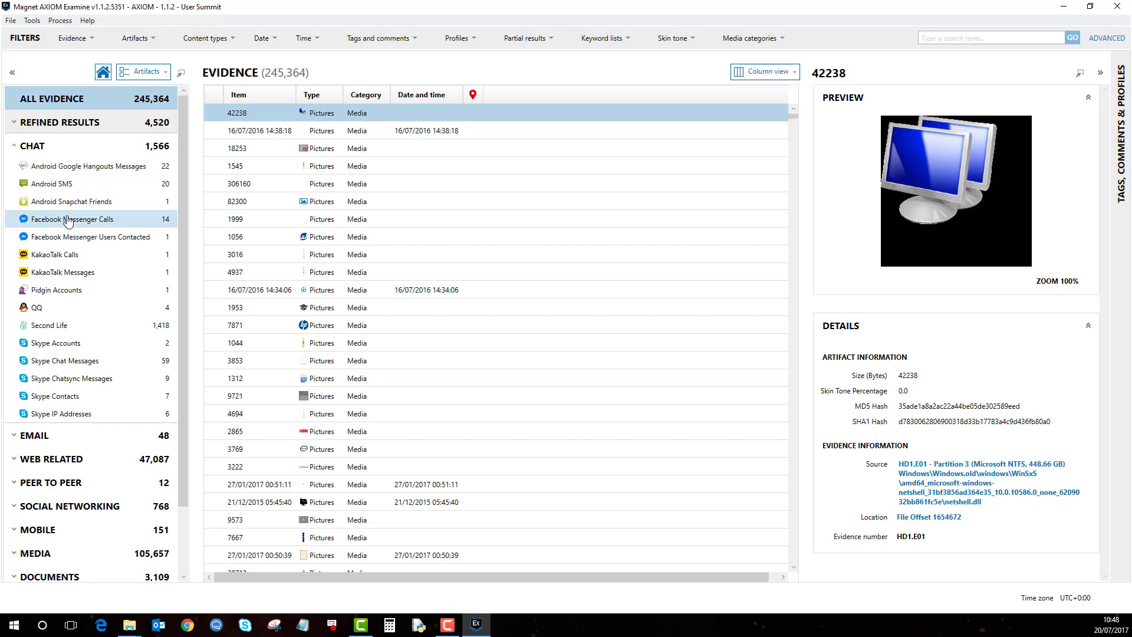
mouse_move(73, 155)
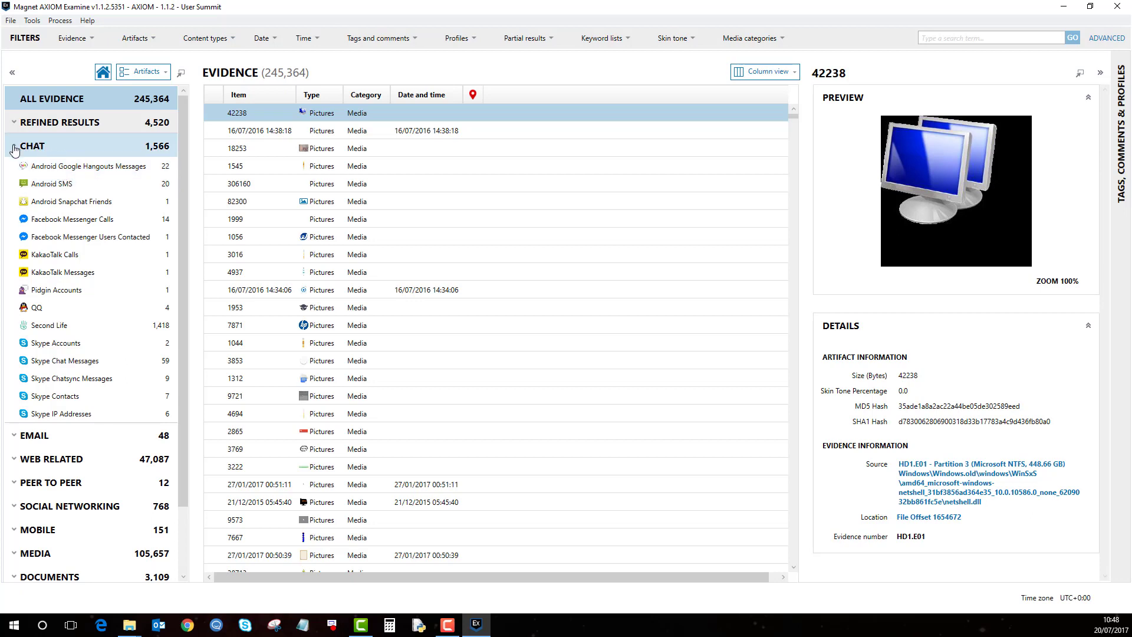
left_click(14, 146)
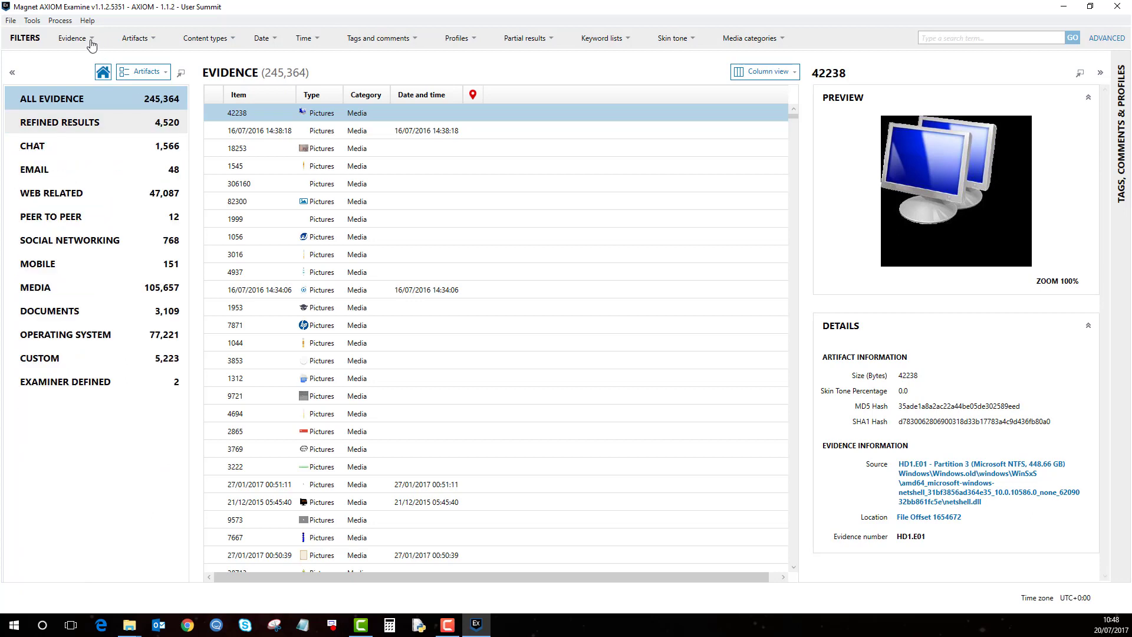
Preview the evidence source filter with LGE Nexus 5 Full Image.raw ticked, then cancel without applying
left_click(78, 38)
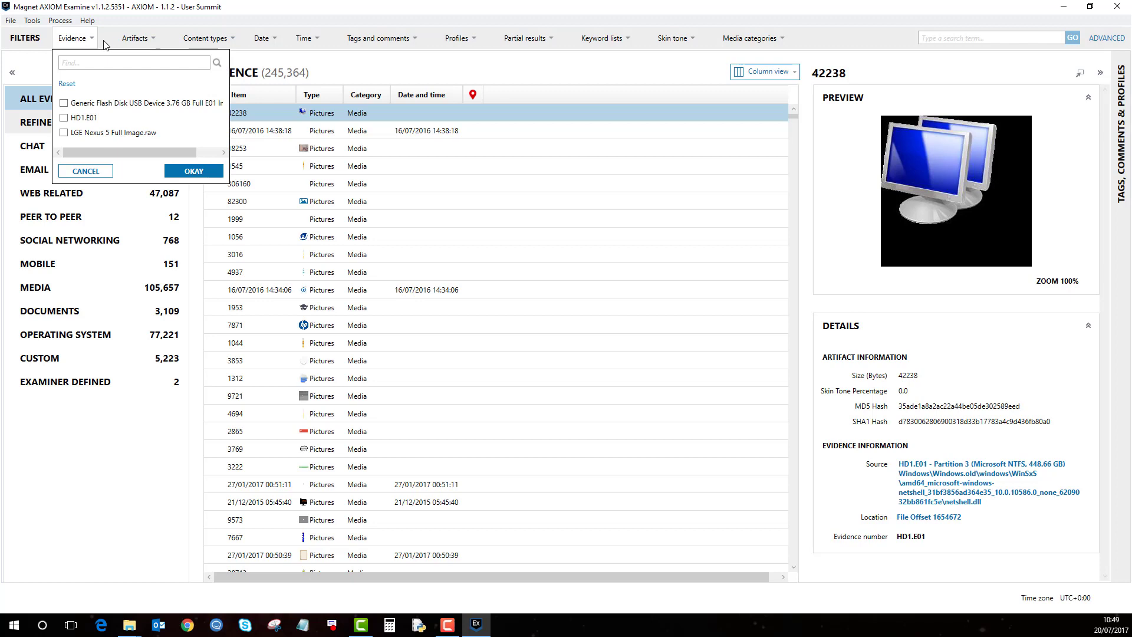
mouse_move(120, 46)
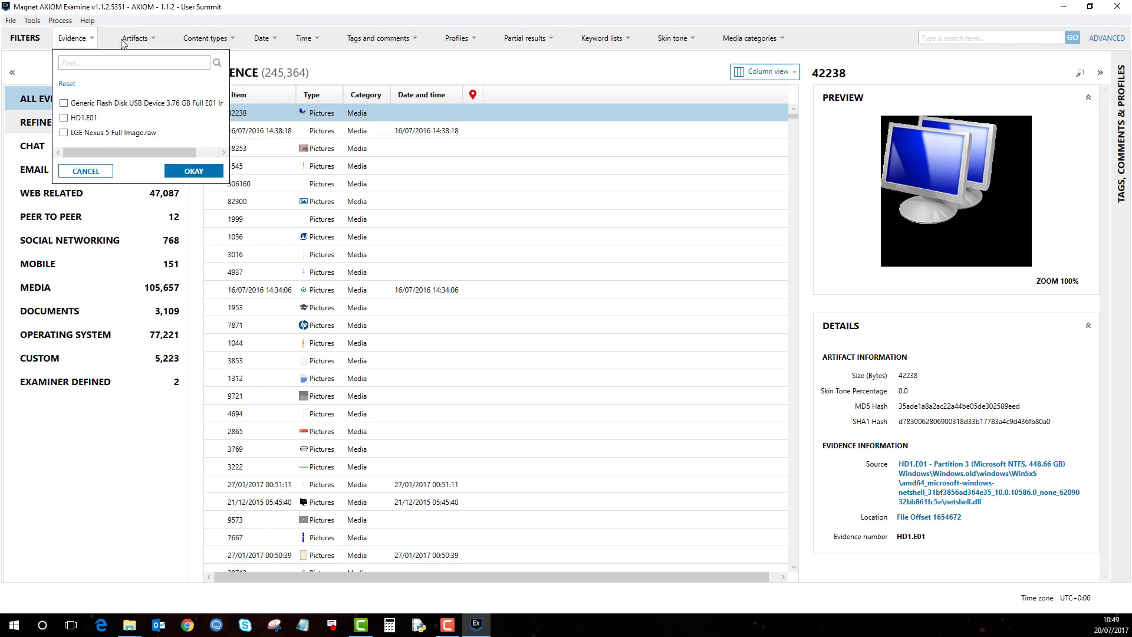
mouse_move(620, 47)
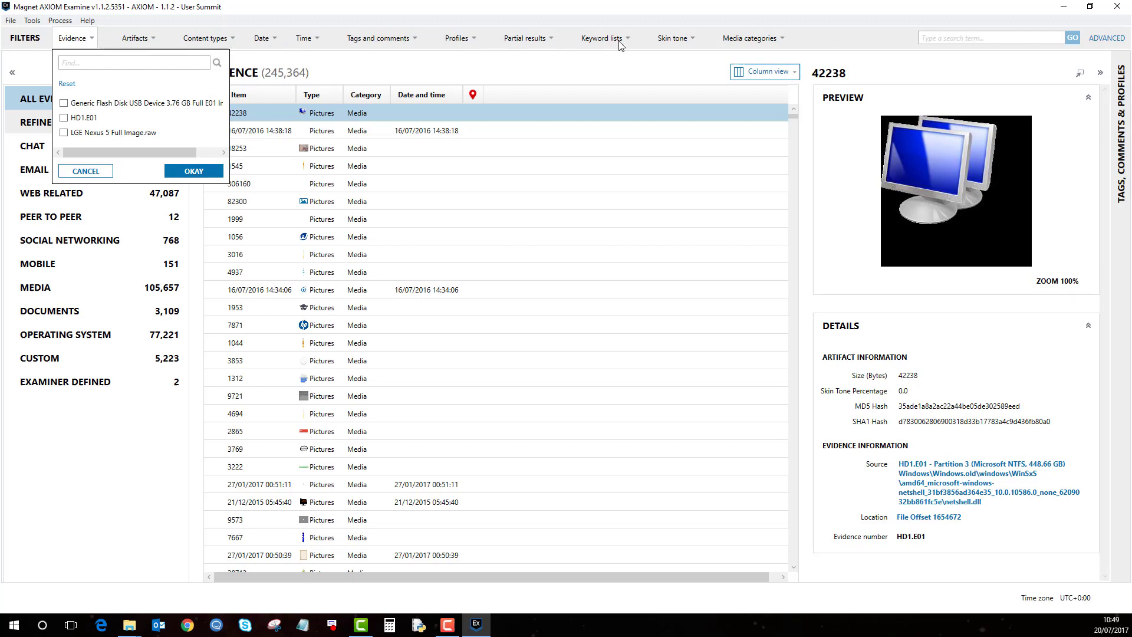
mouse_move(736, 40)
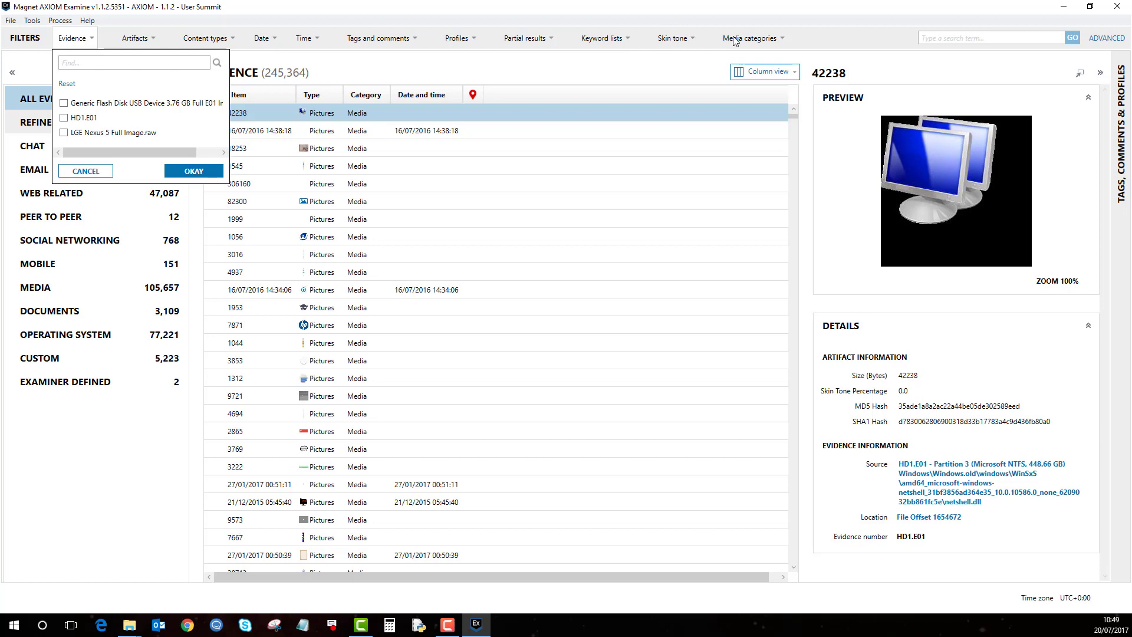
mouse_move(772, 44)
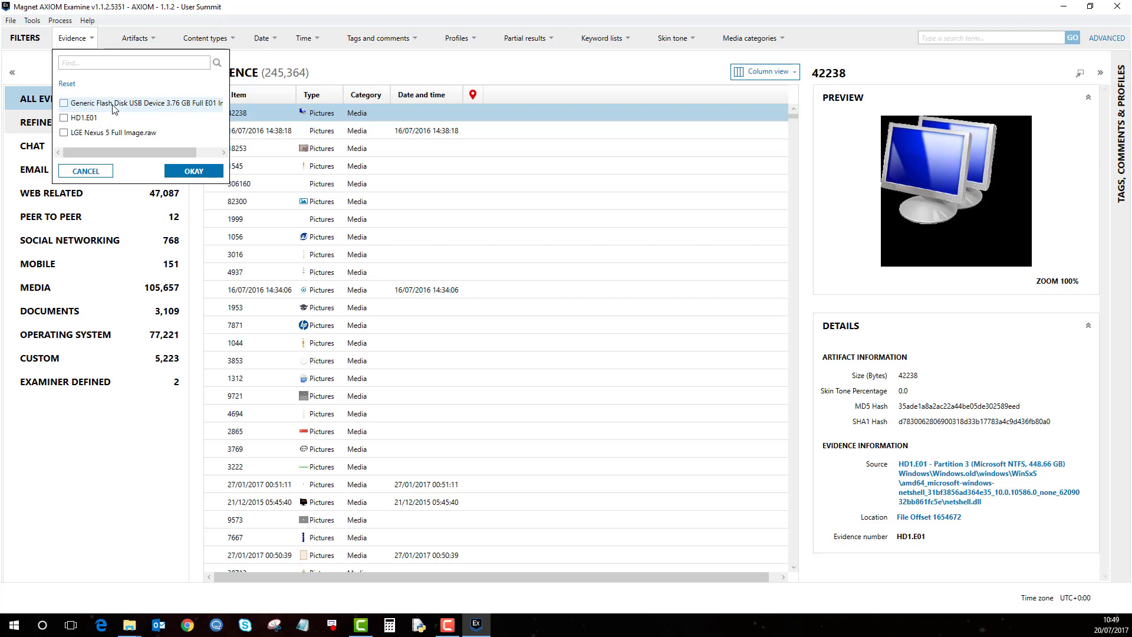
mouse_move(109, 120)
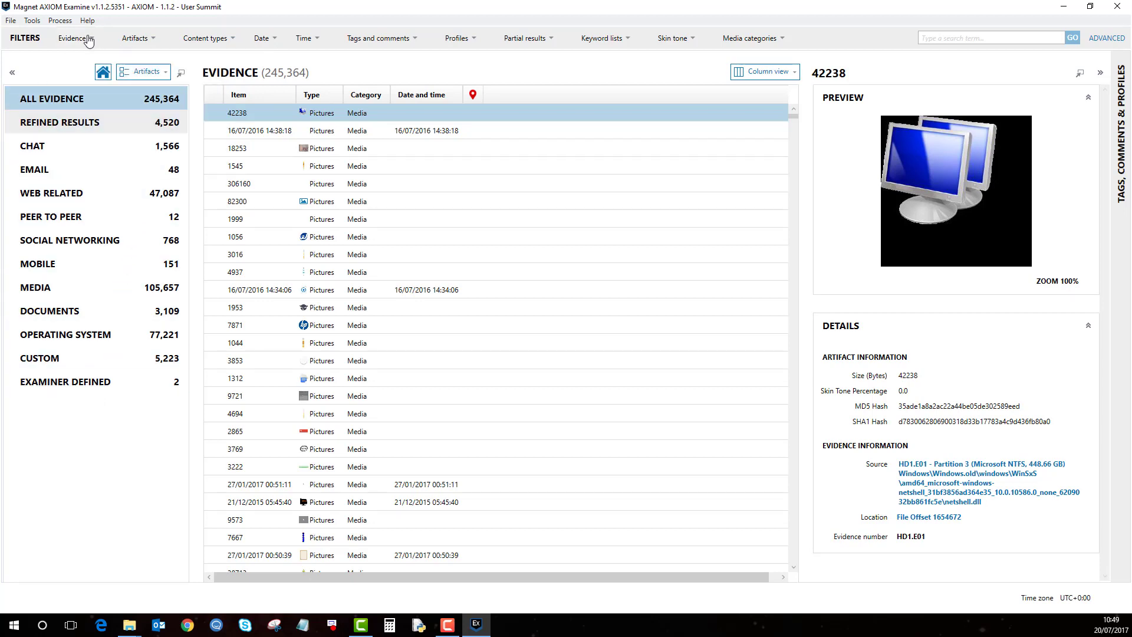
left_click(80, 38)
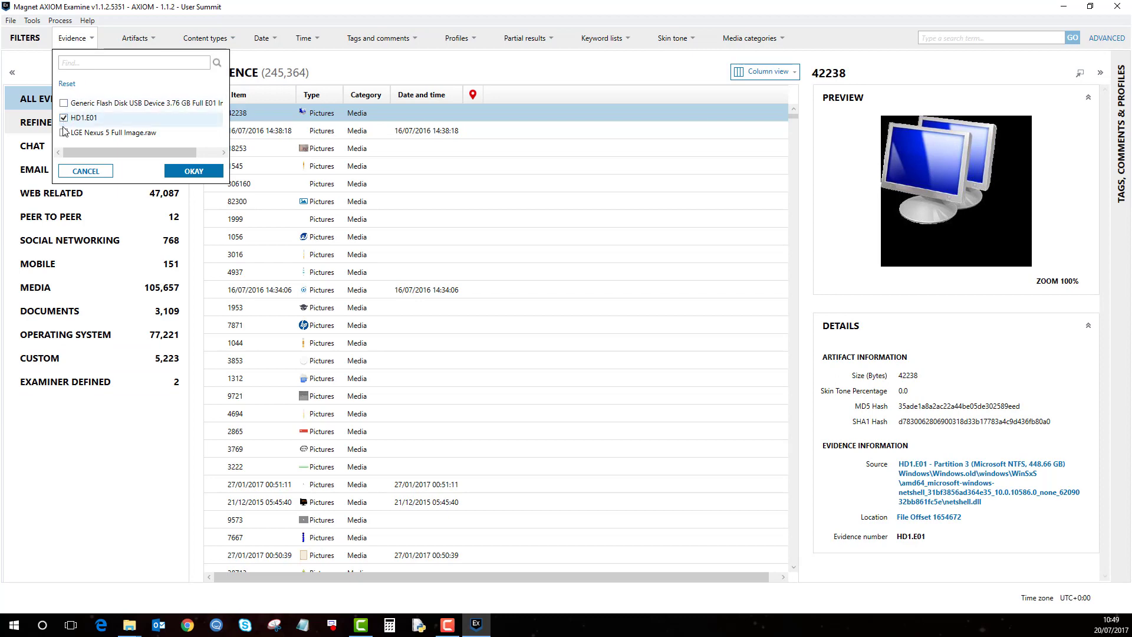
left_click(66, 132)
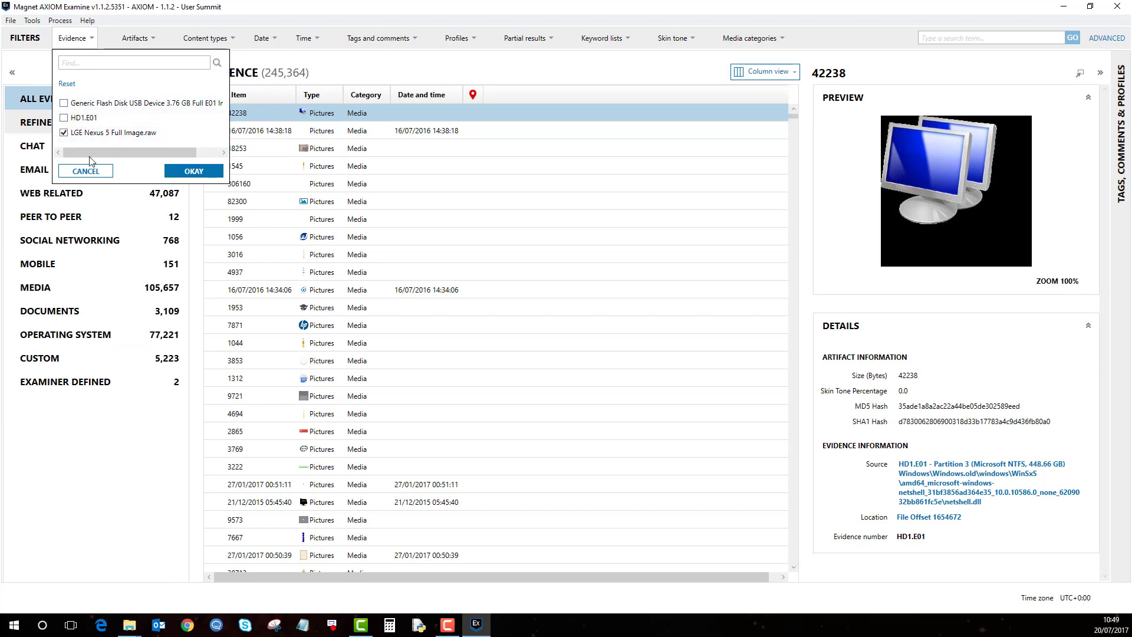
left_click(193, 170)
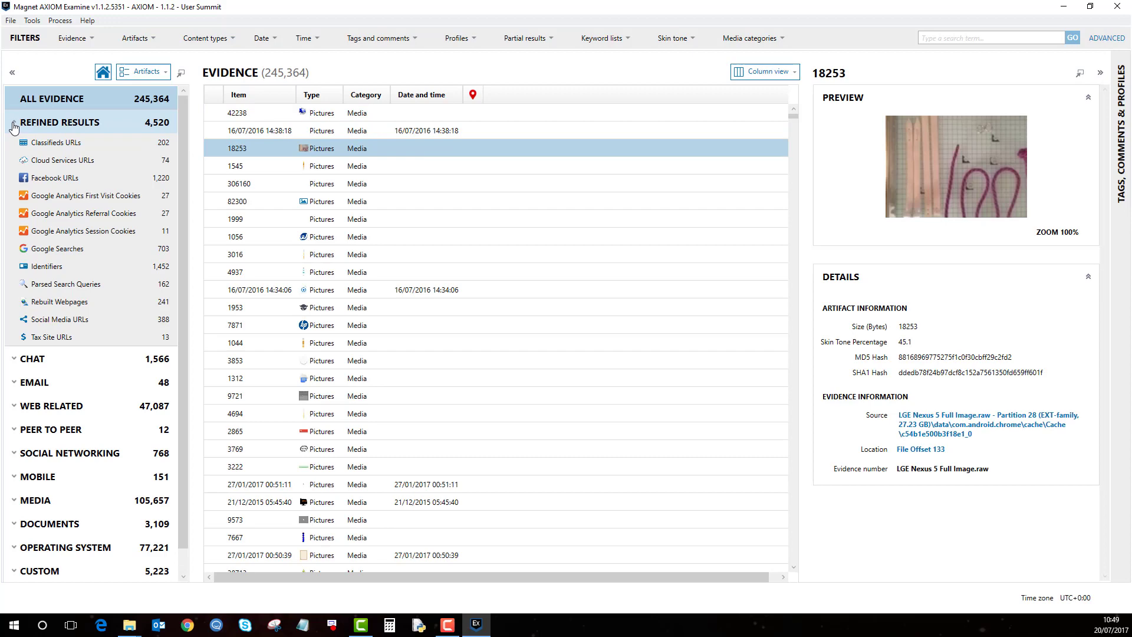
Select Web Related, then switch the explorer to the File system view of the three evidence images
left_click(16, 123)
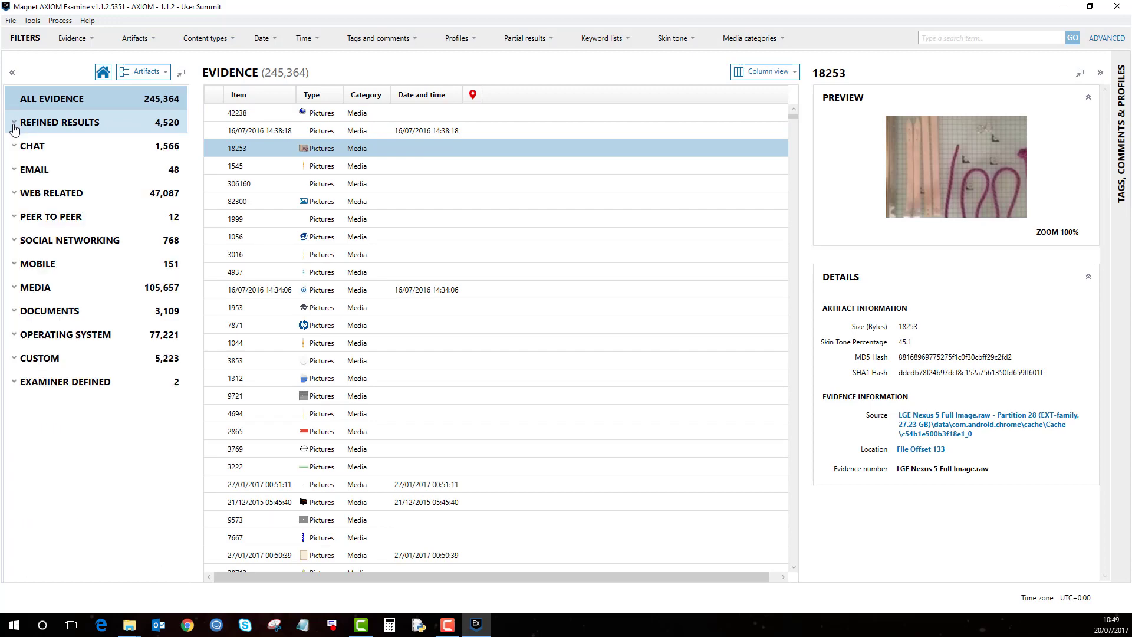
left_click(29, 170)
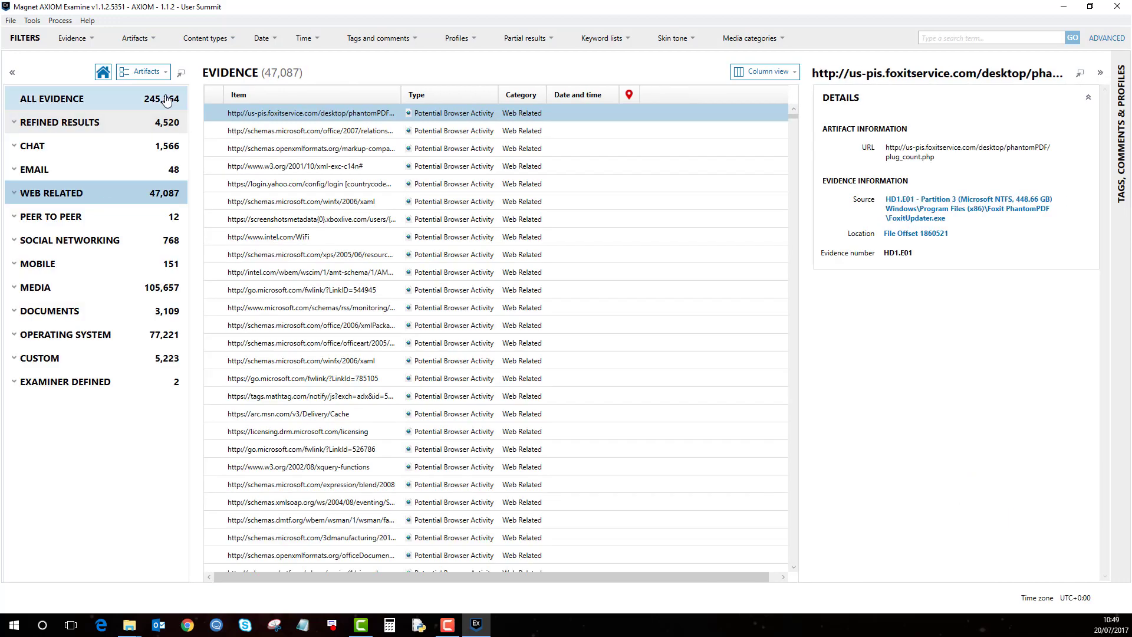
left_click(170, 71)
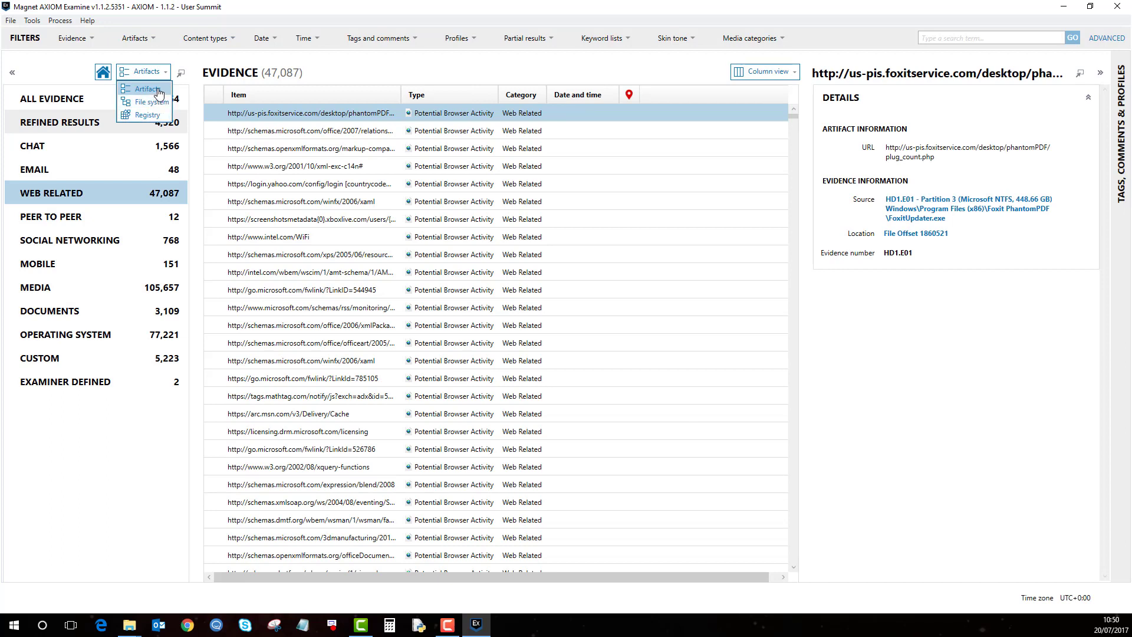
mouse_move(156, 108)
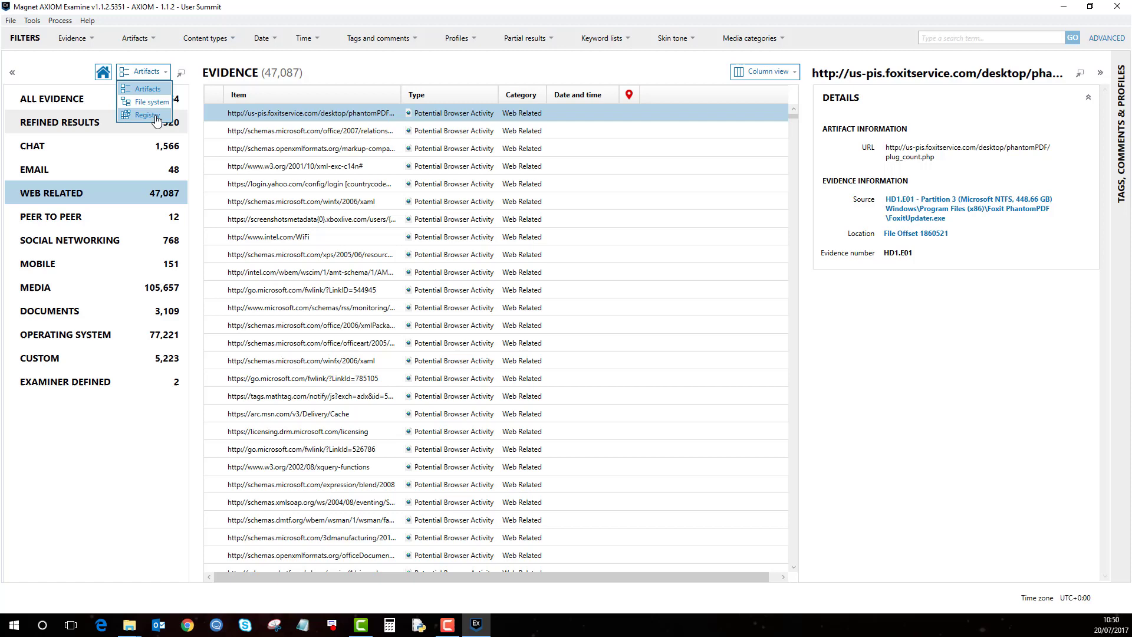
mouse_move(153, 104)
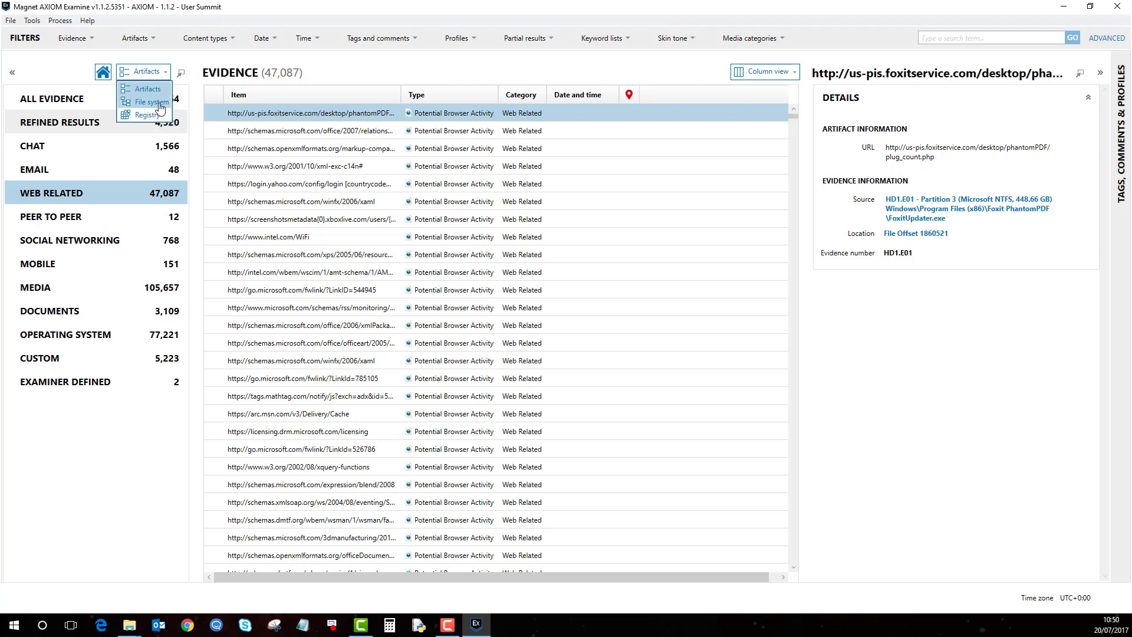
left_click(148, 102)
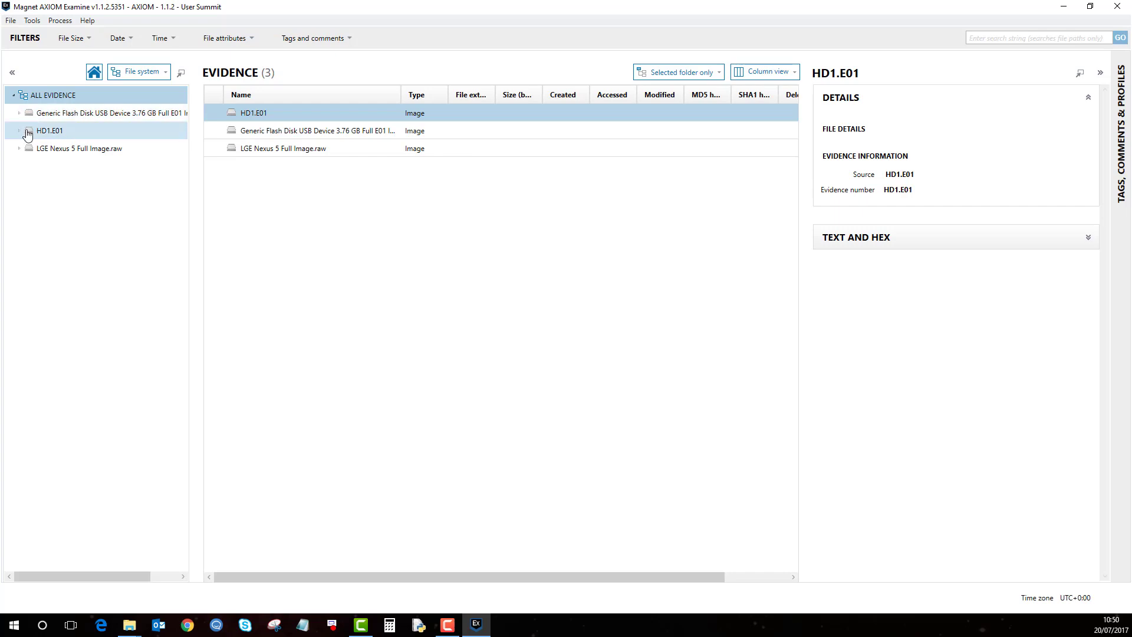
Collapse the HD1.E01 tree and switch to the Registry view listing its SAM, SECURITY, SOFTWARE and SYSTEM hives
left_click(20, 130)
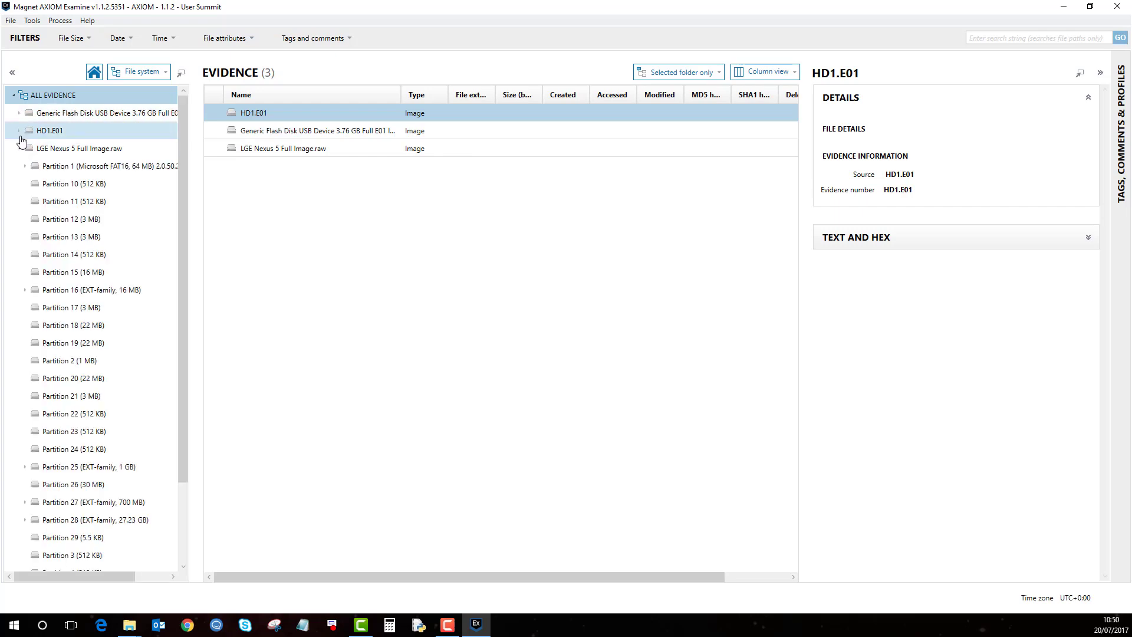
left_click(23, 129)
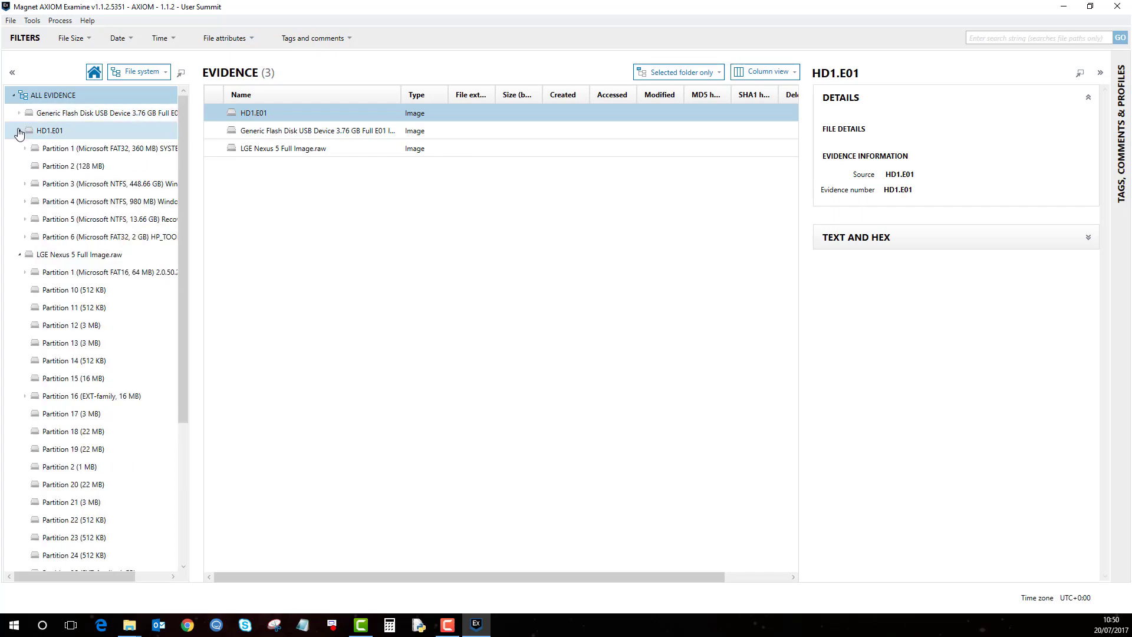
left_click(17, 129)
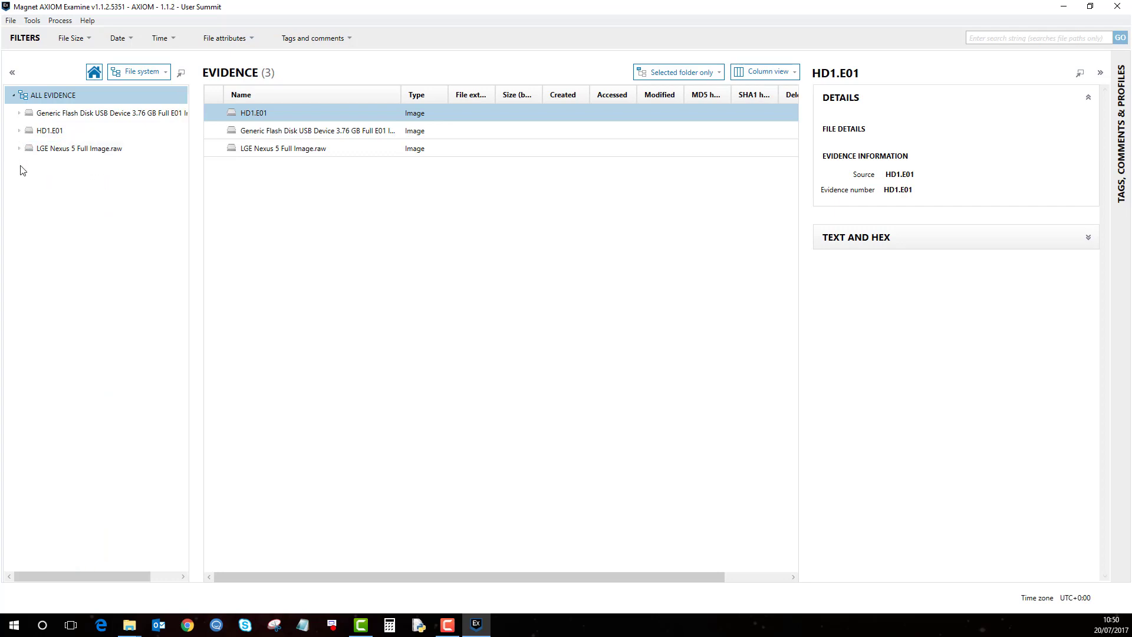
left_click(167, 71)
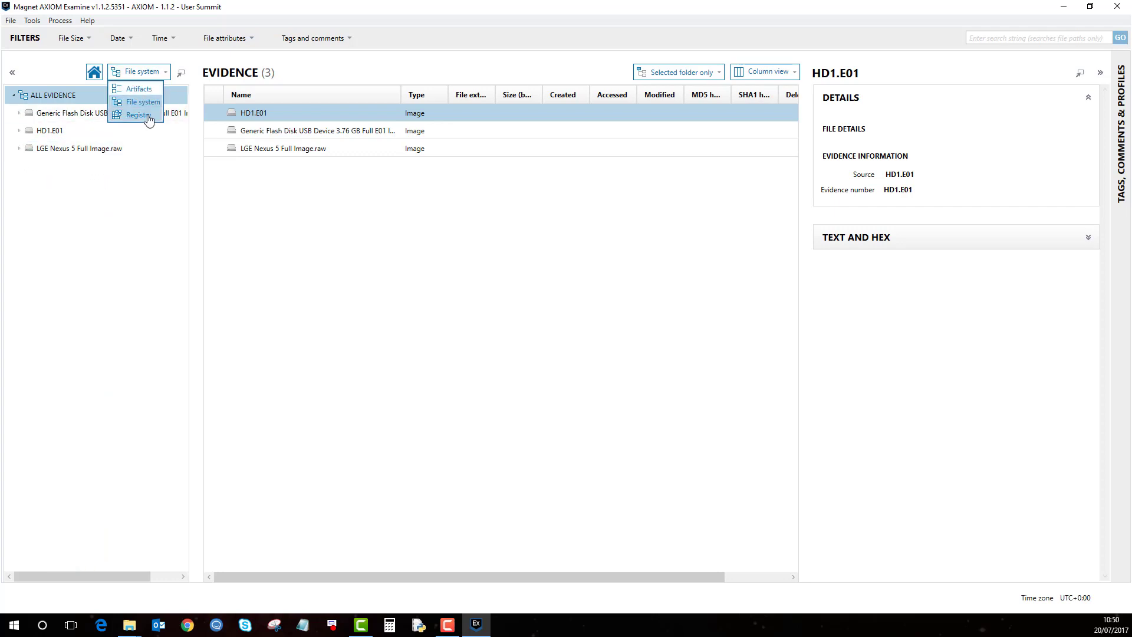
left_click(138, 114)
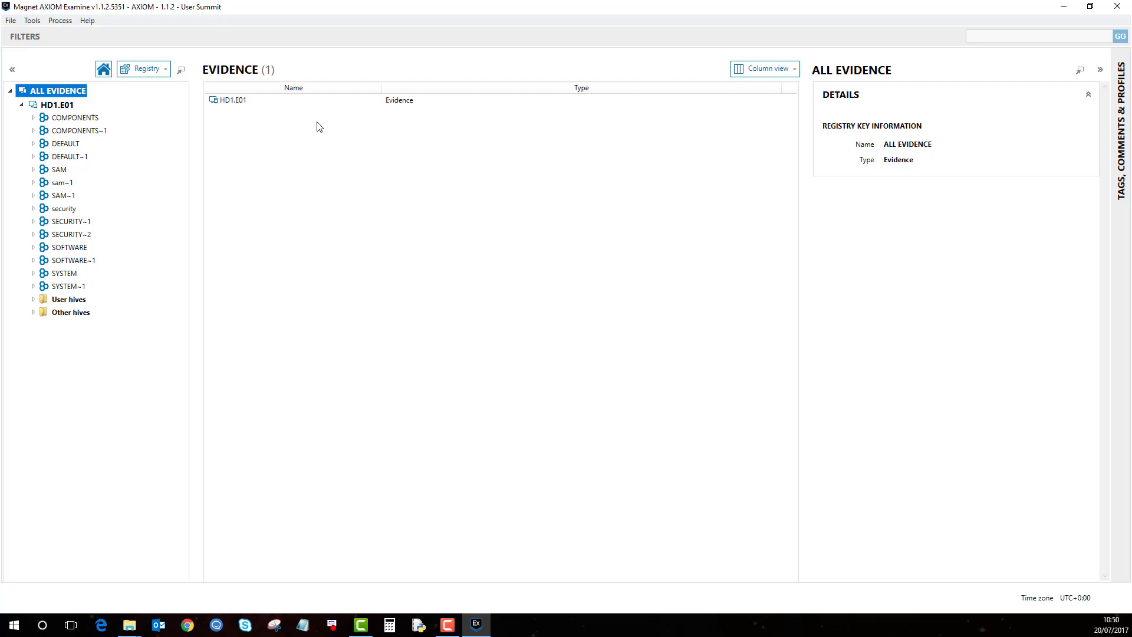
mouse_move(134, 132)
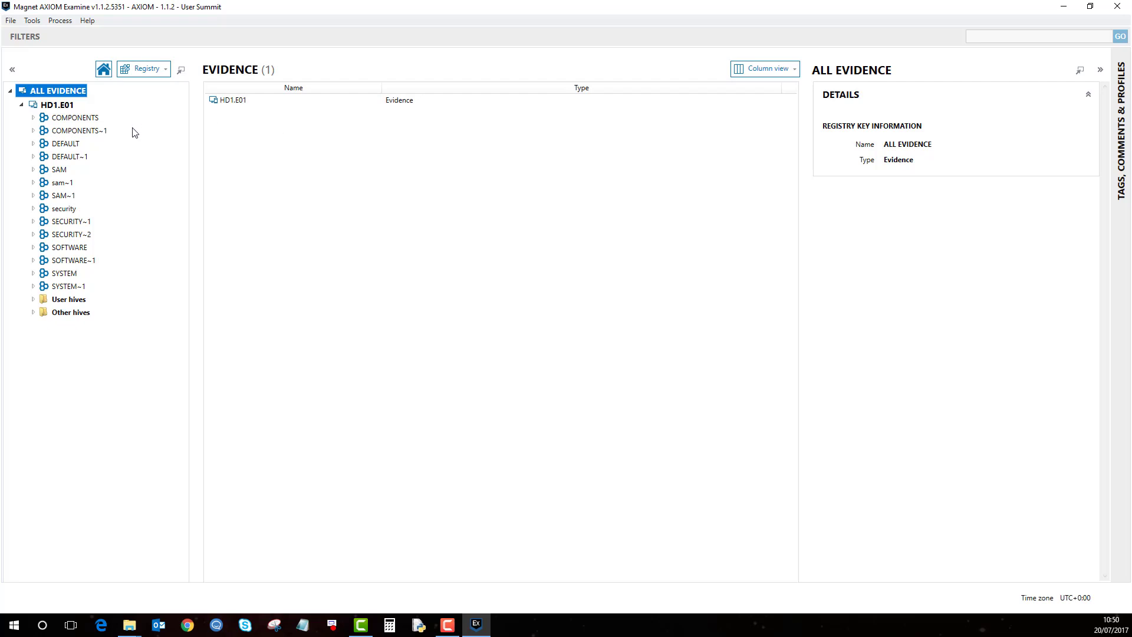
mouse_move(123, 162)
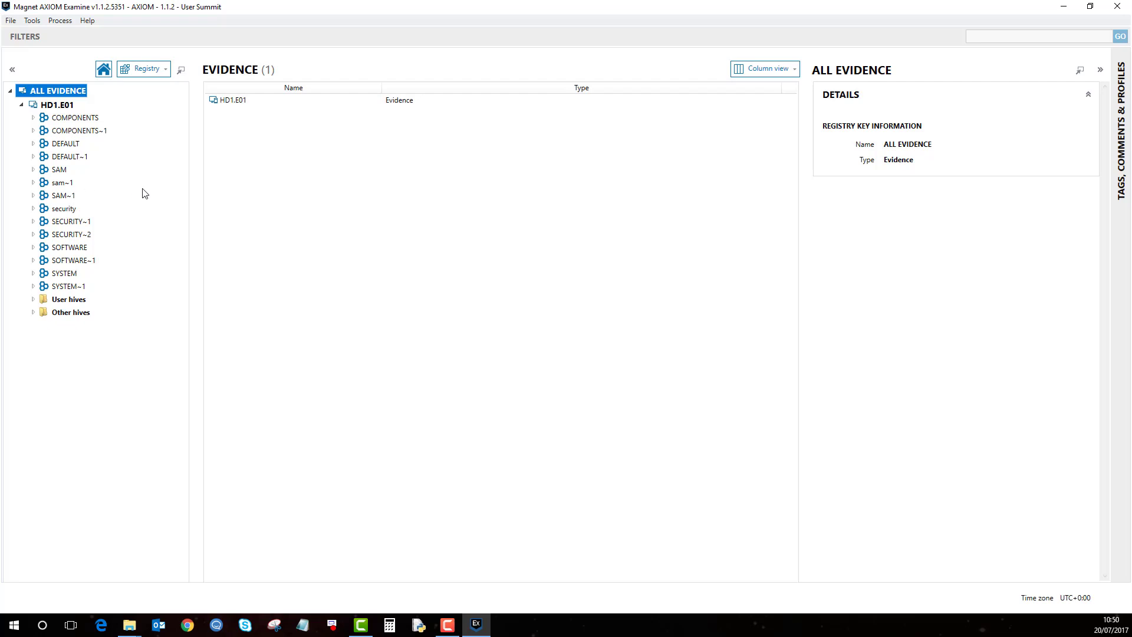
mouse_move(59, 212)
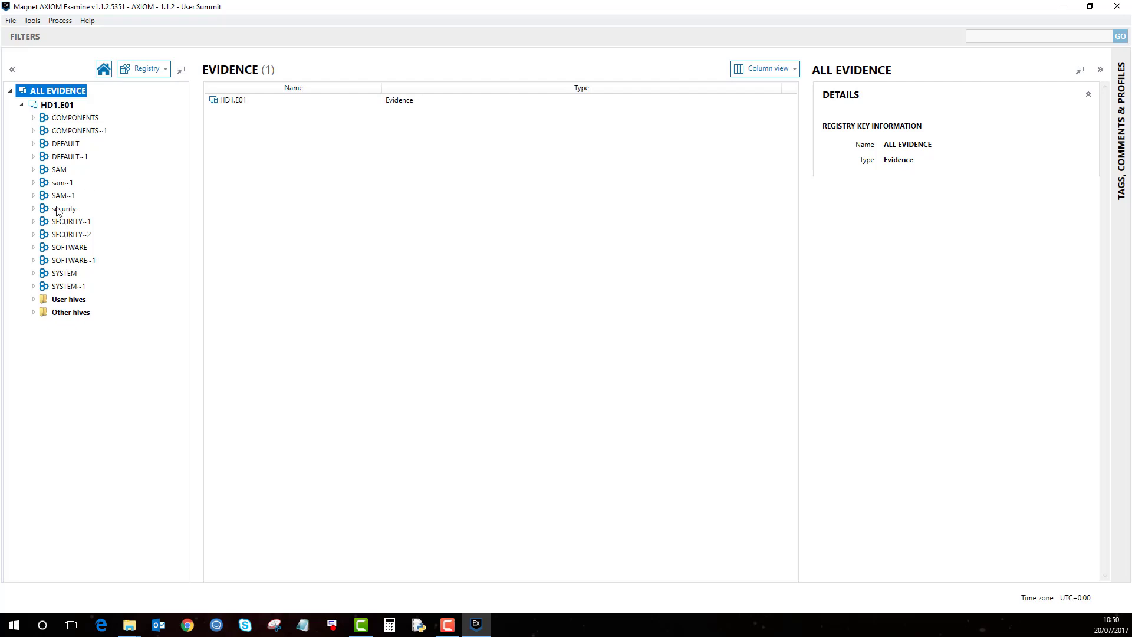
mouse_move(33, 202)
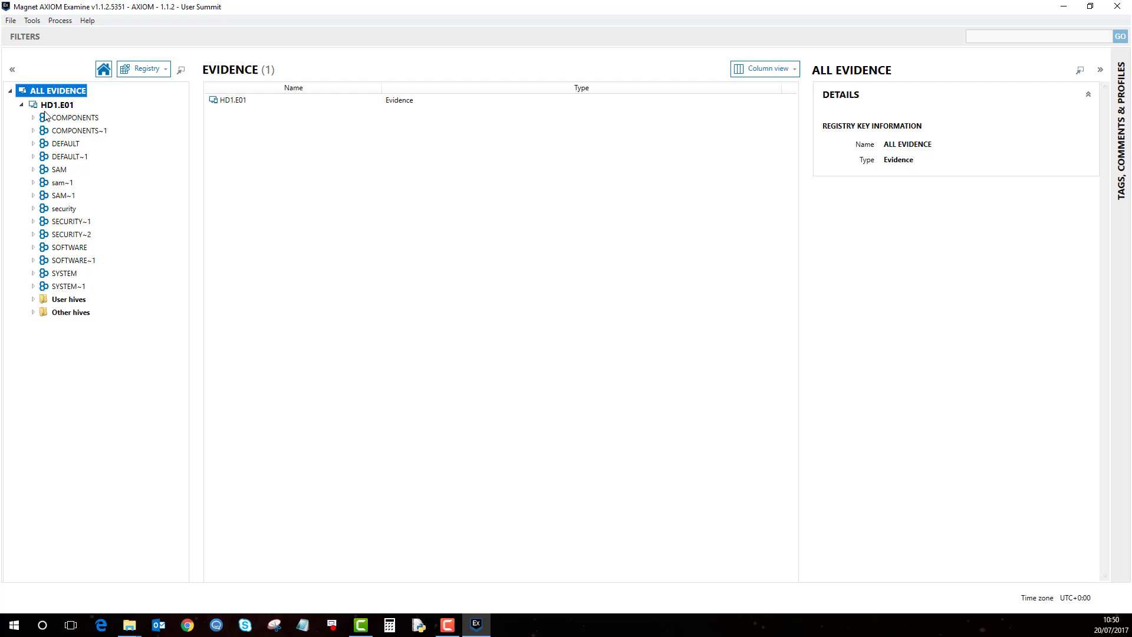
mouse_move(57, 148)
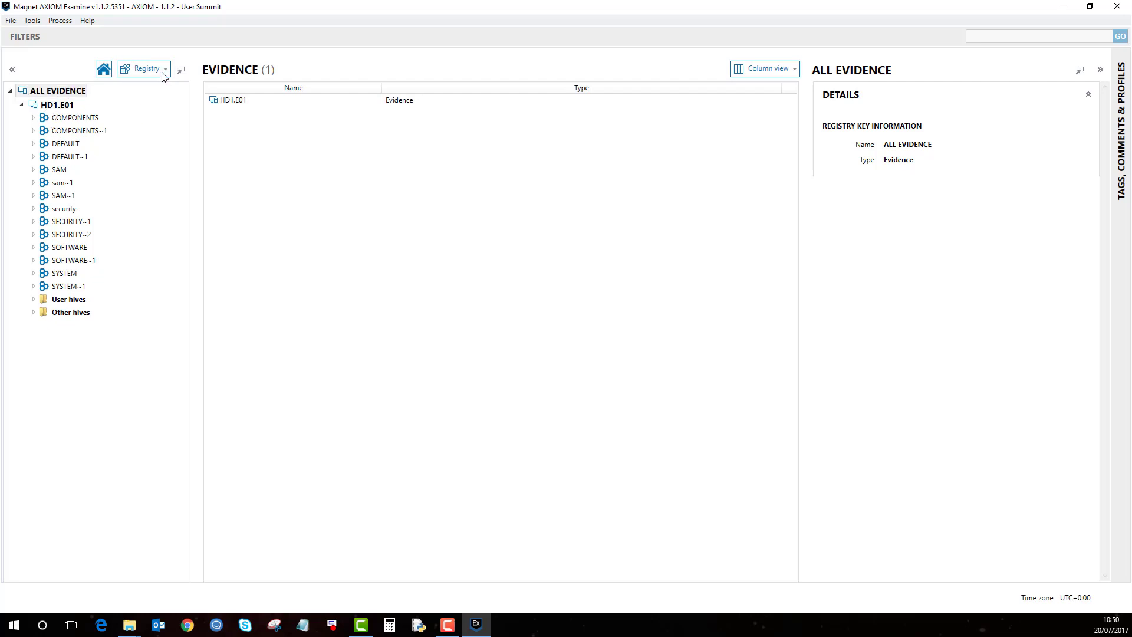
Return to the Artifacts view on Web Related's 47,087 items and show the Media categories filter
left_click(170, 68)
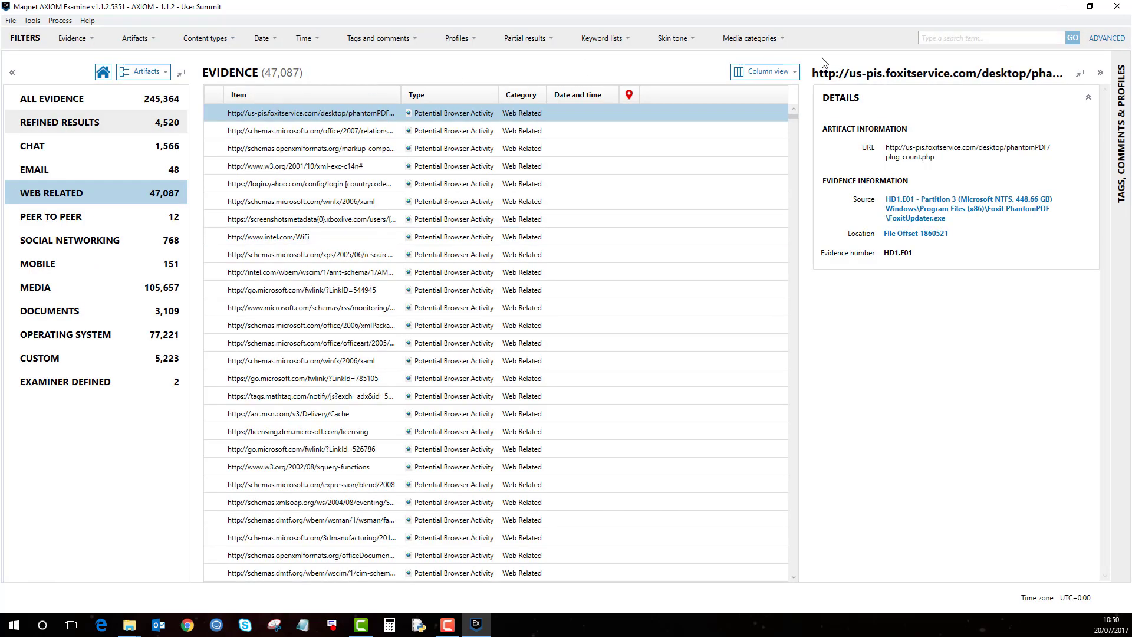
left_click(754, 38)
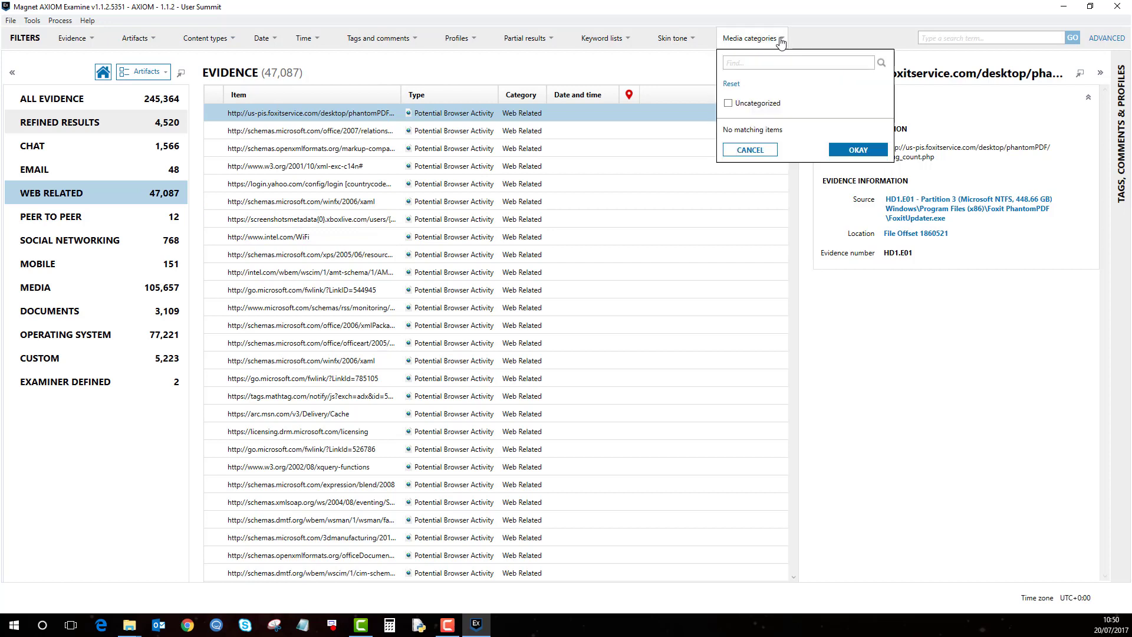
mouse_move(807, 40)
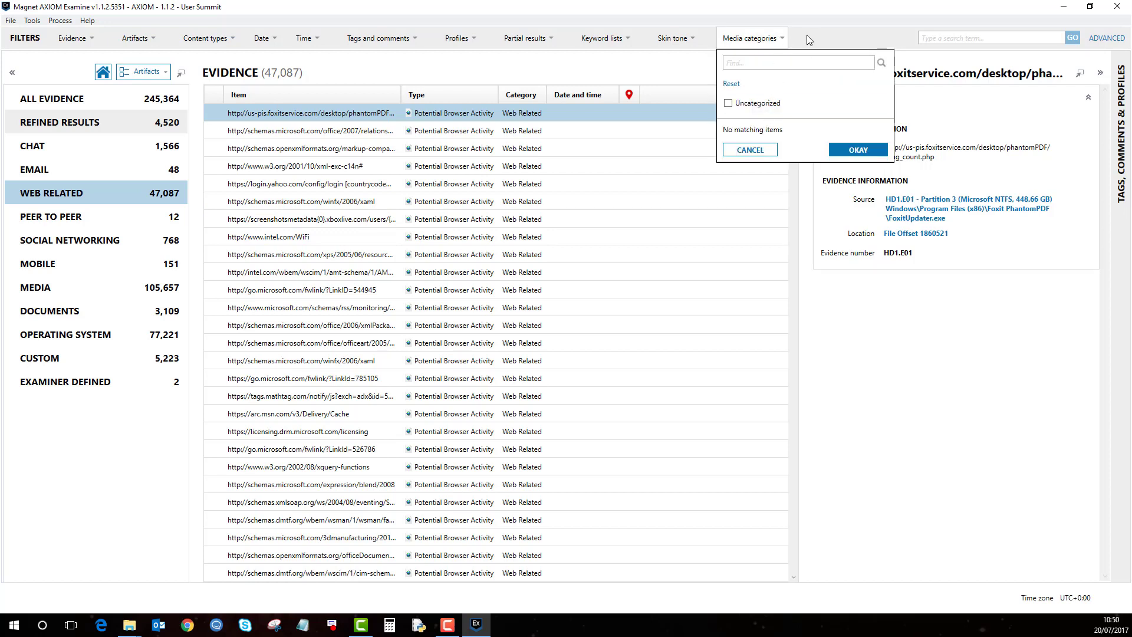
mouse_move(813, 42)
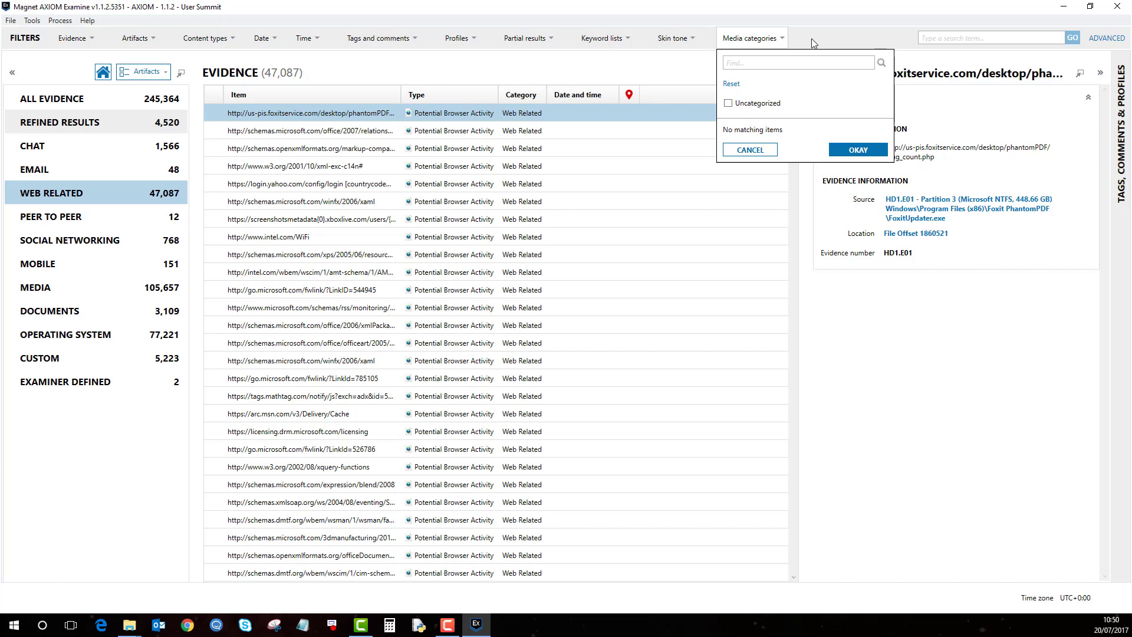
mouse_move(823, 40)
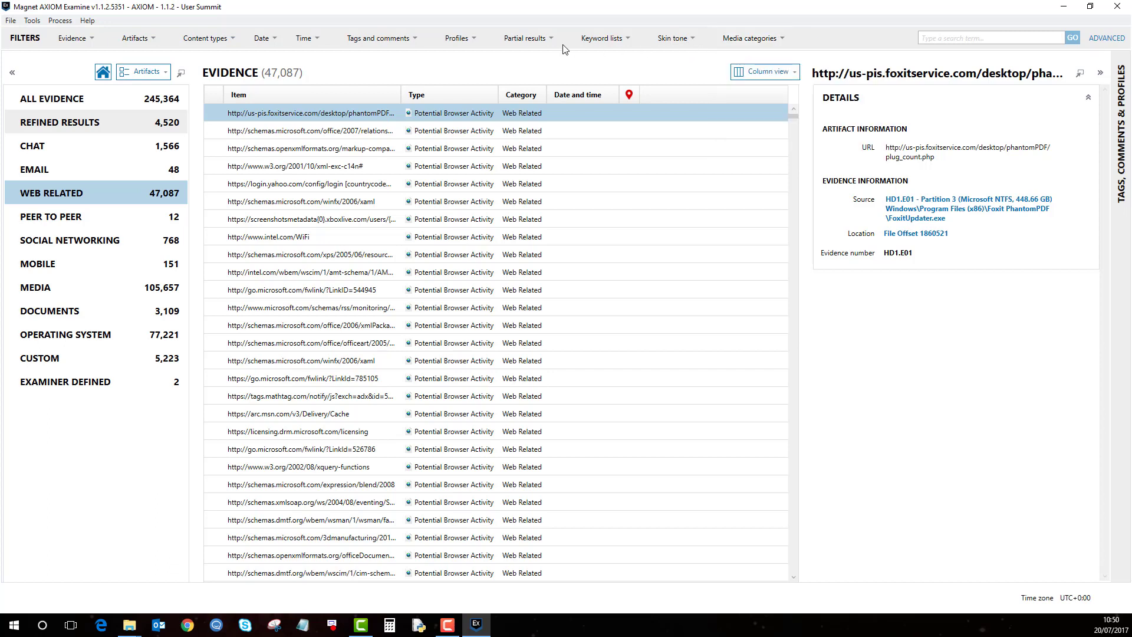
left_click(673, 38)
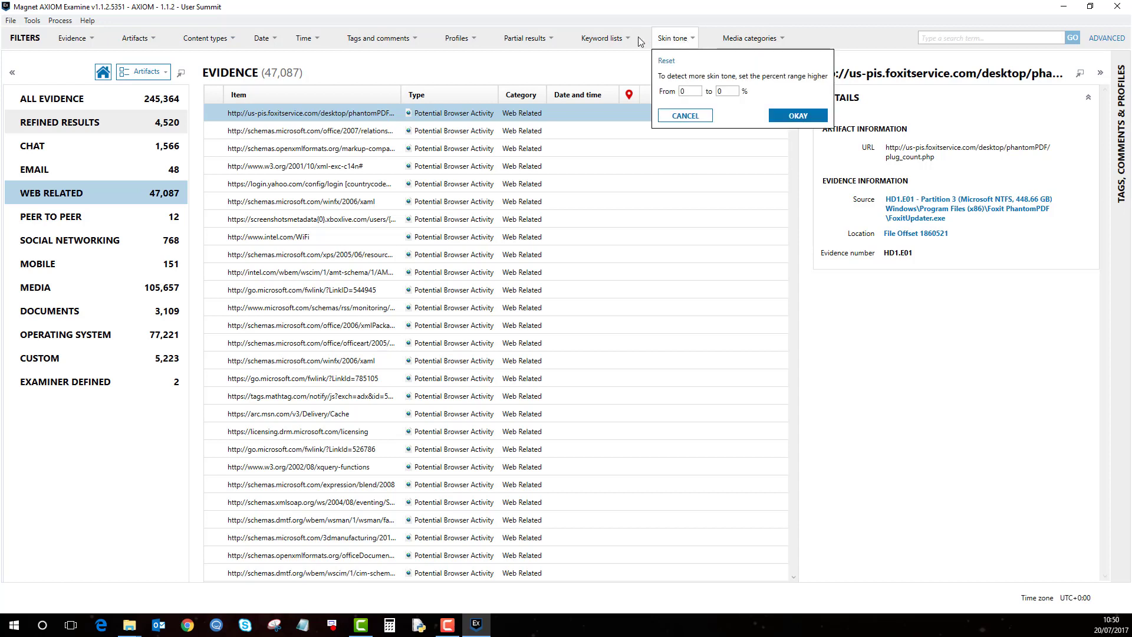
left_click(601, 38)
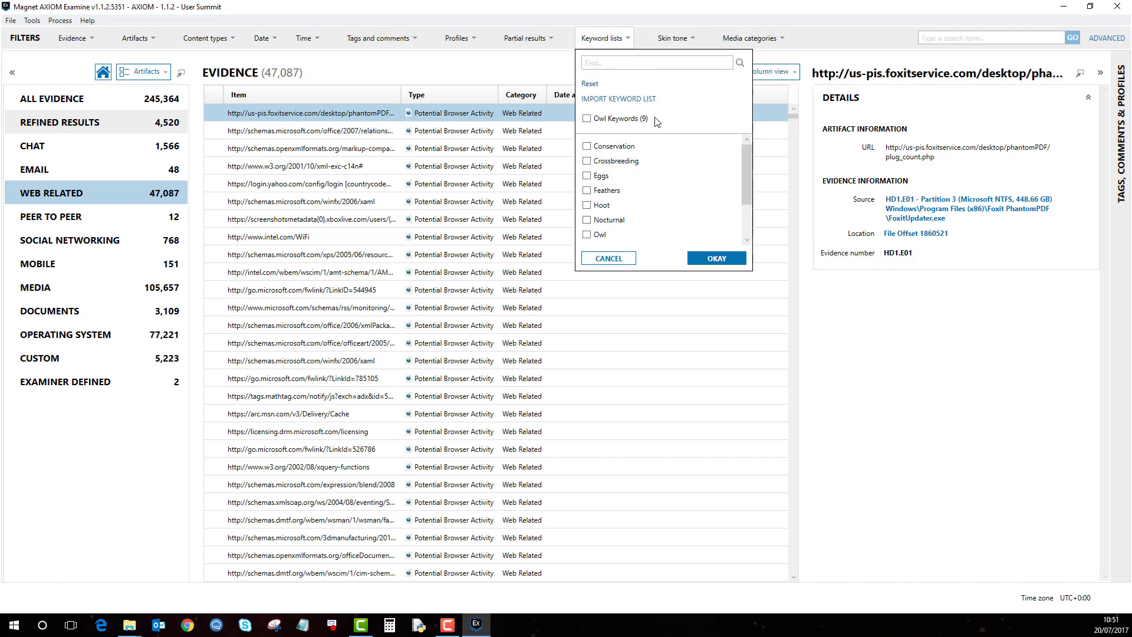
mouse_move(661, 157)
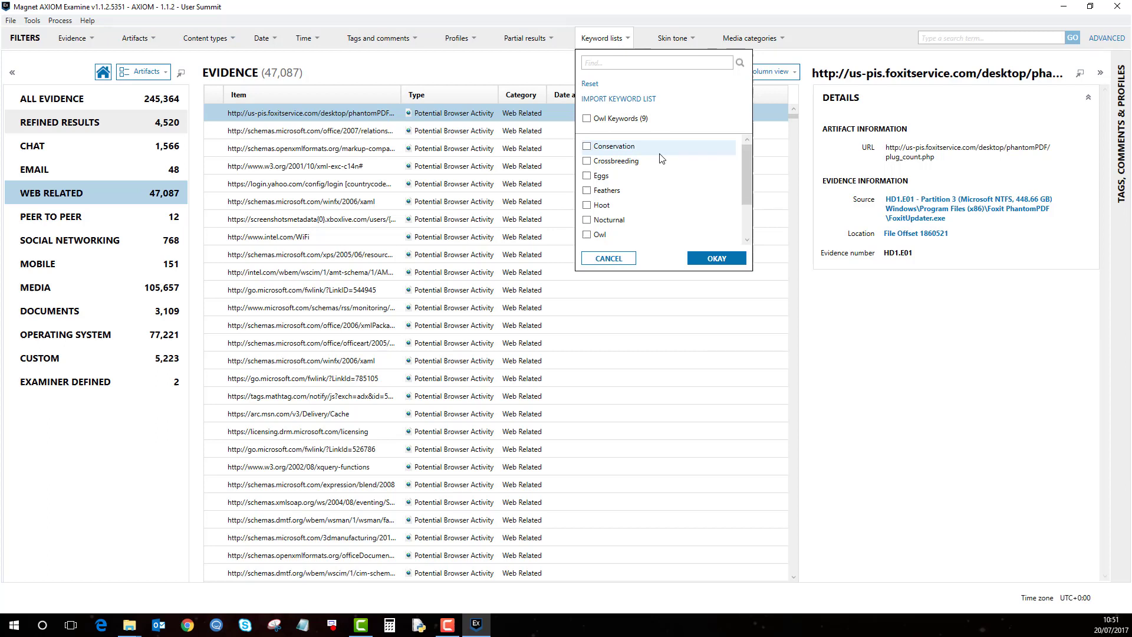
mouse_move(724, 161)
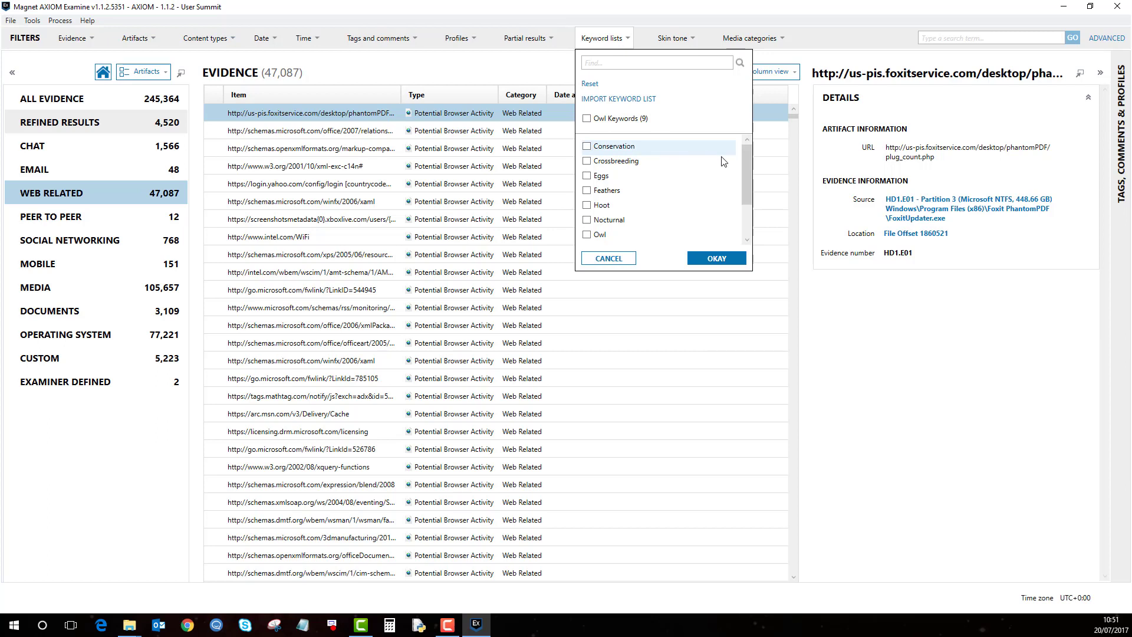
left_click(608, 257)
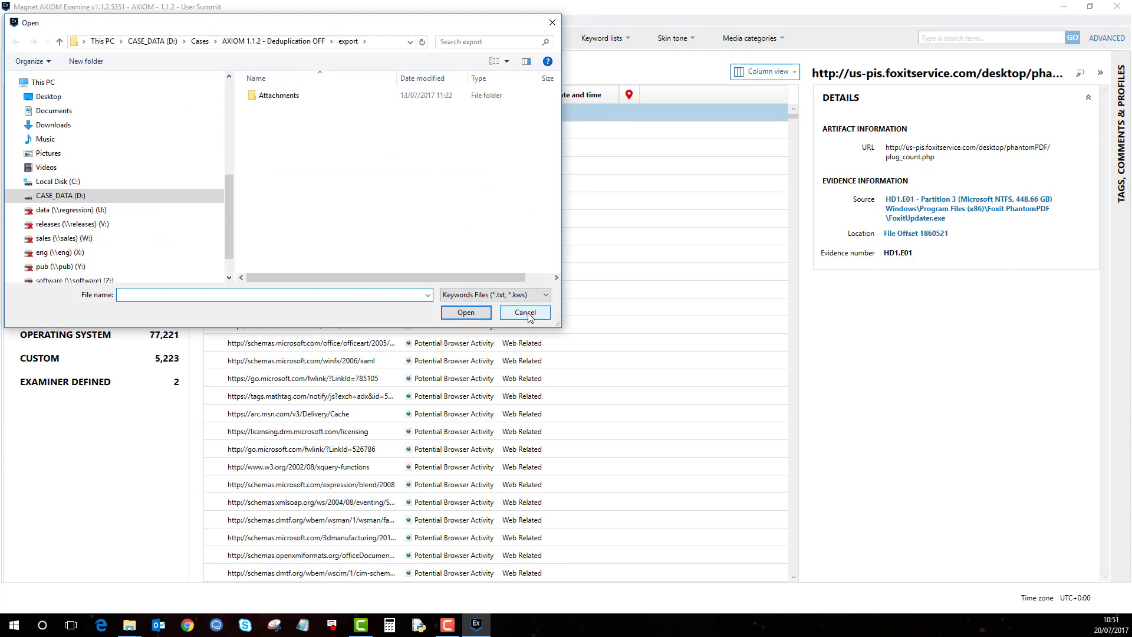
left_click(524, 312)
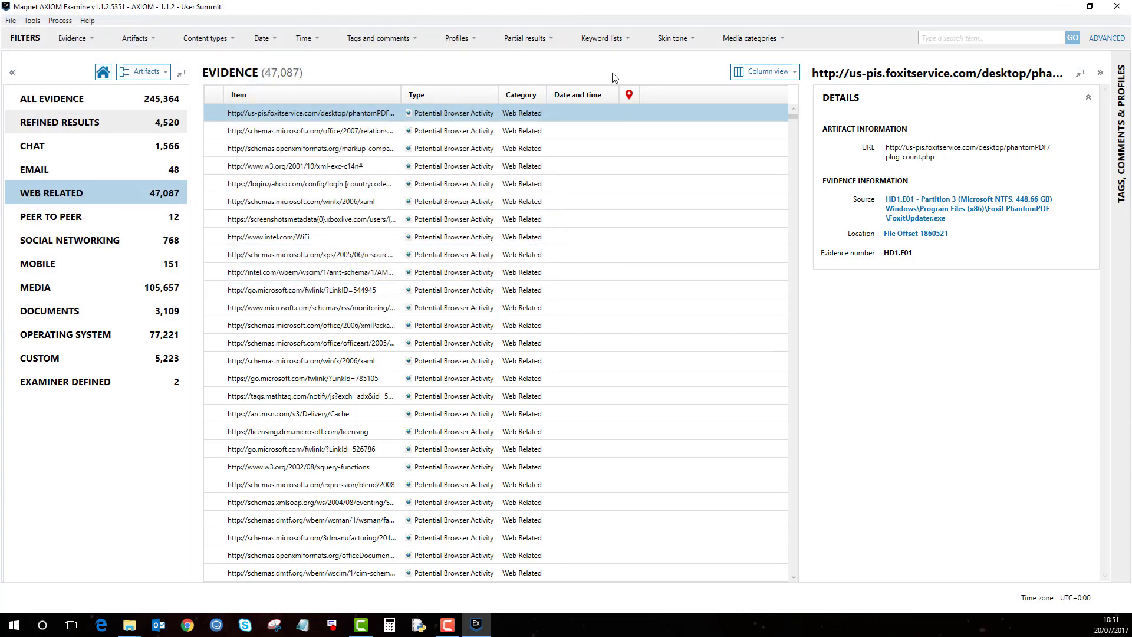
left_click(524, 38)
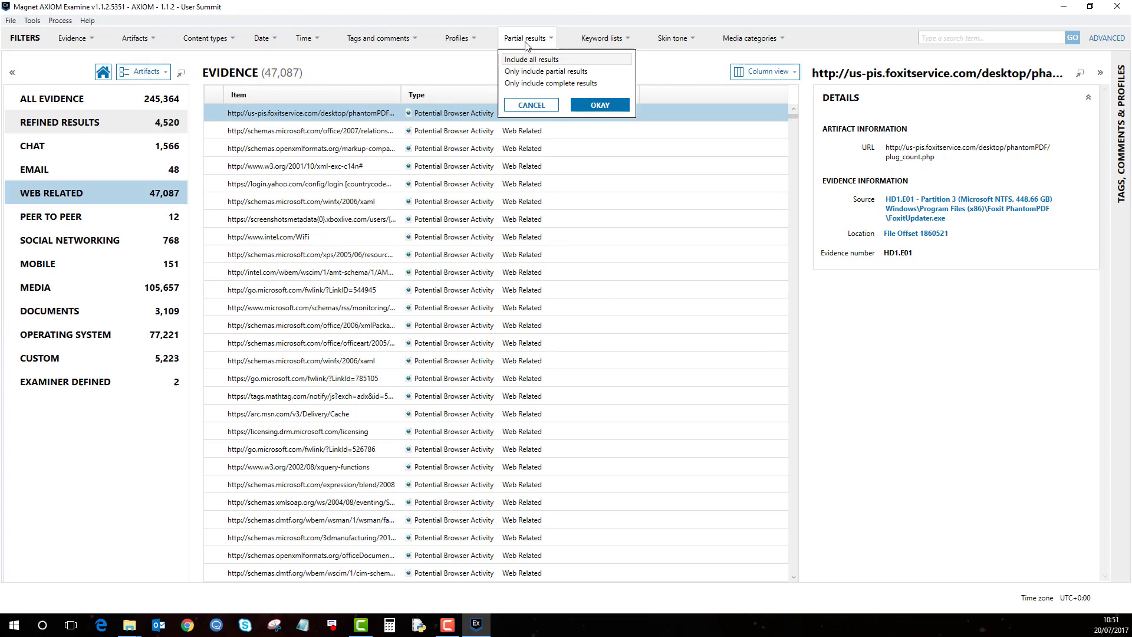
left_click(457, 37)
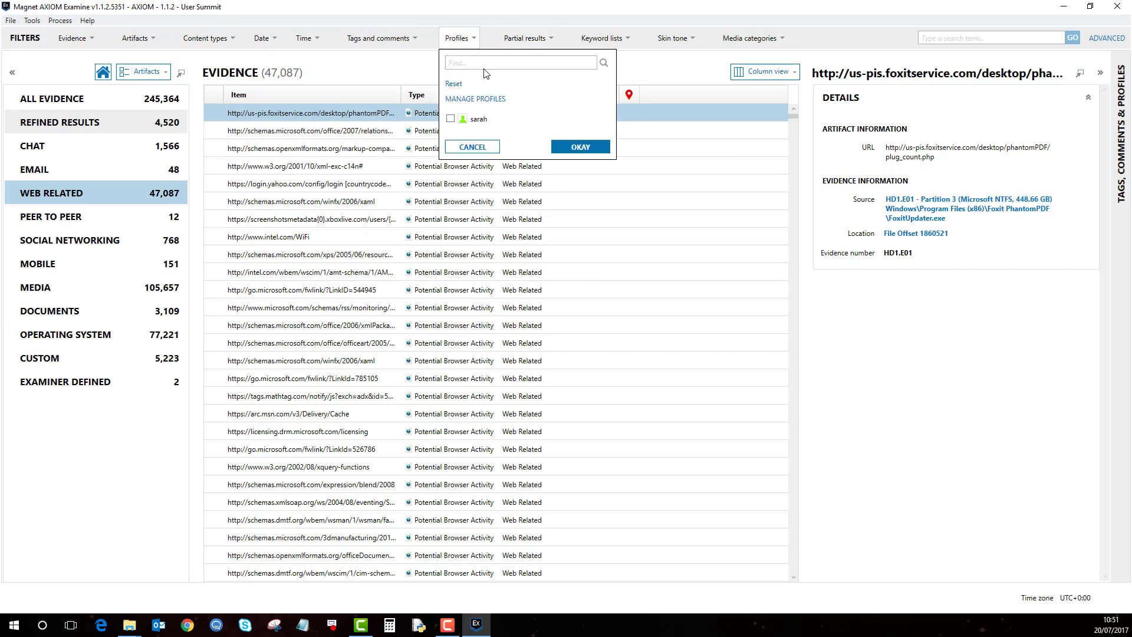
left_click(381, 37)
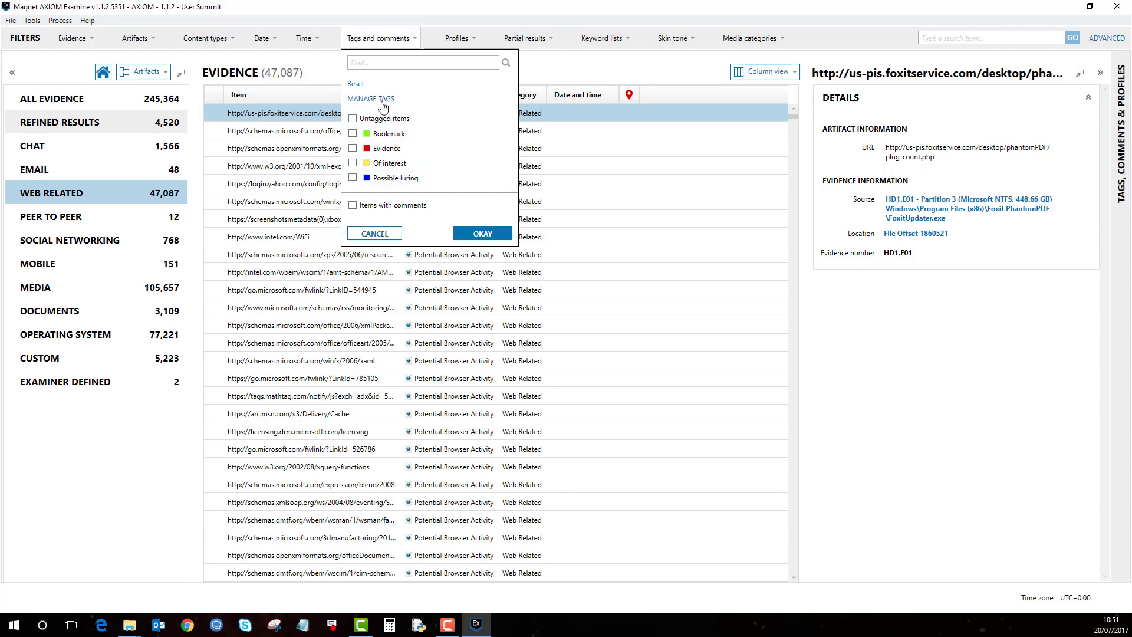
left_click(370, 99)
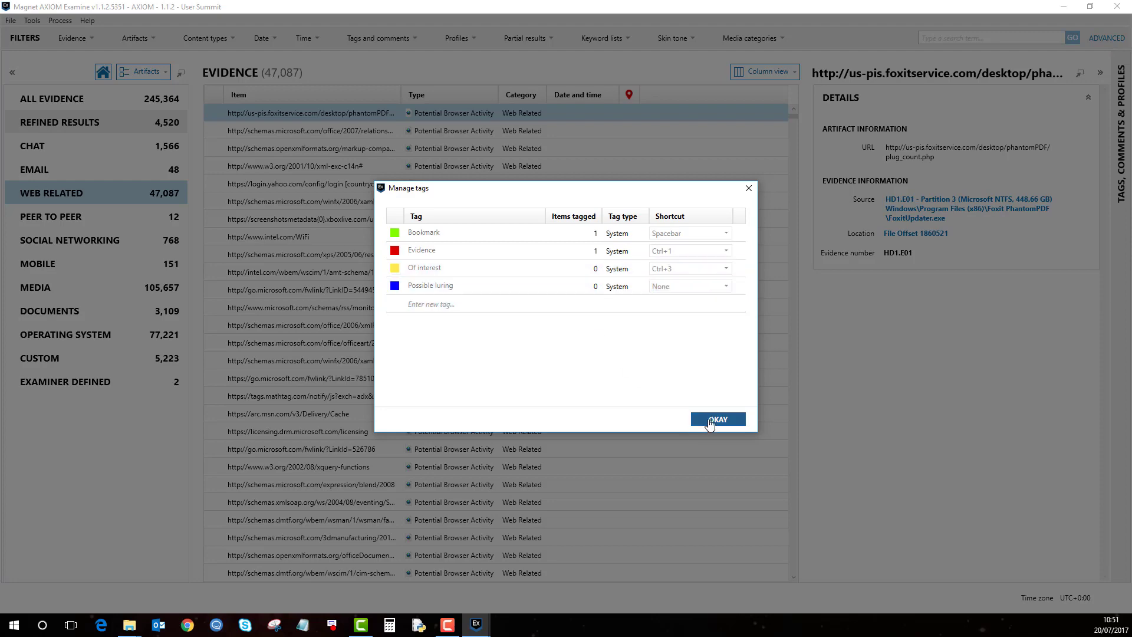
left_click(717, 420)
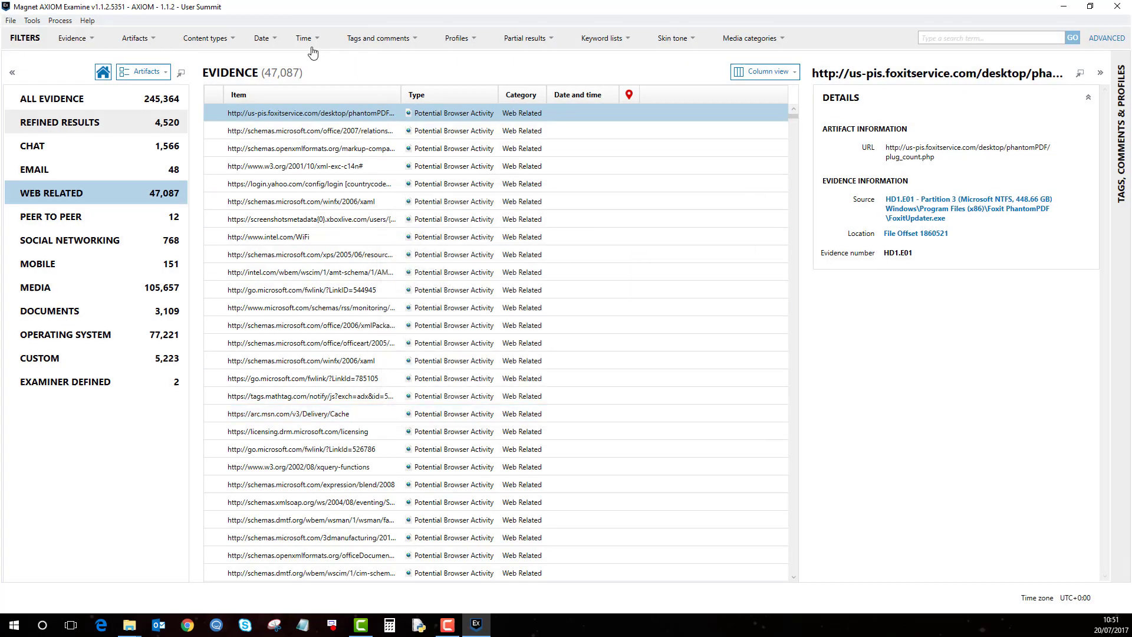
left_click(306, 38)
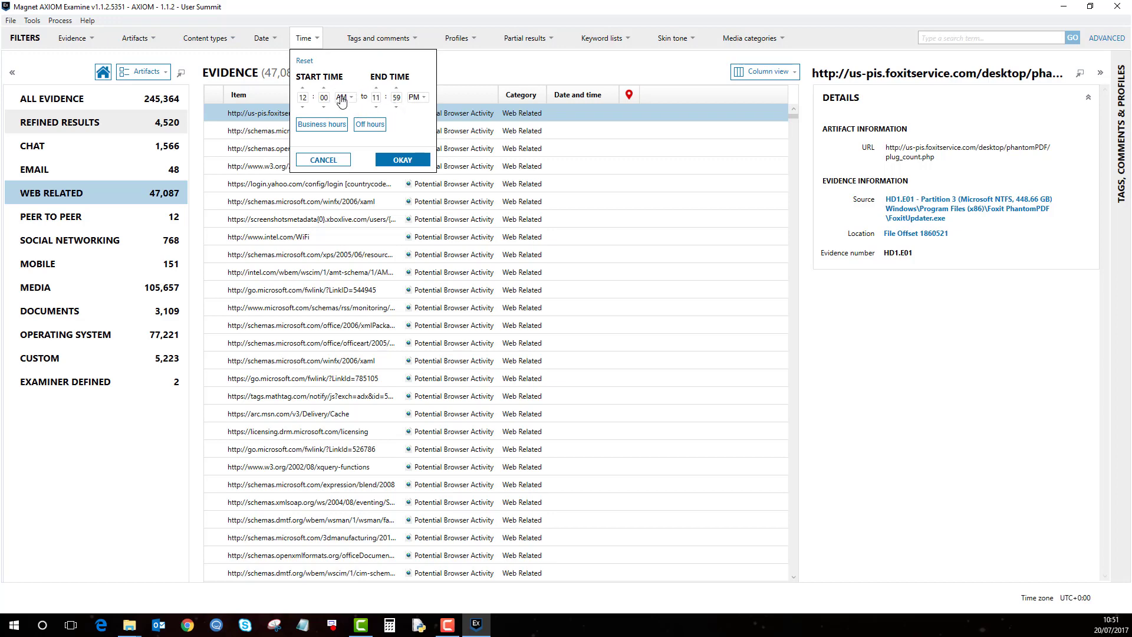
left_click(262, 38)
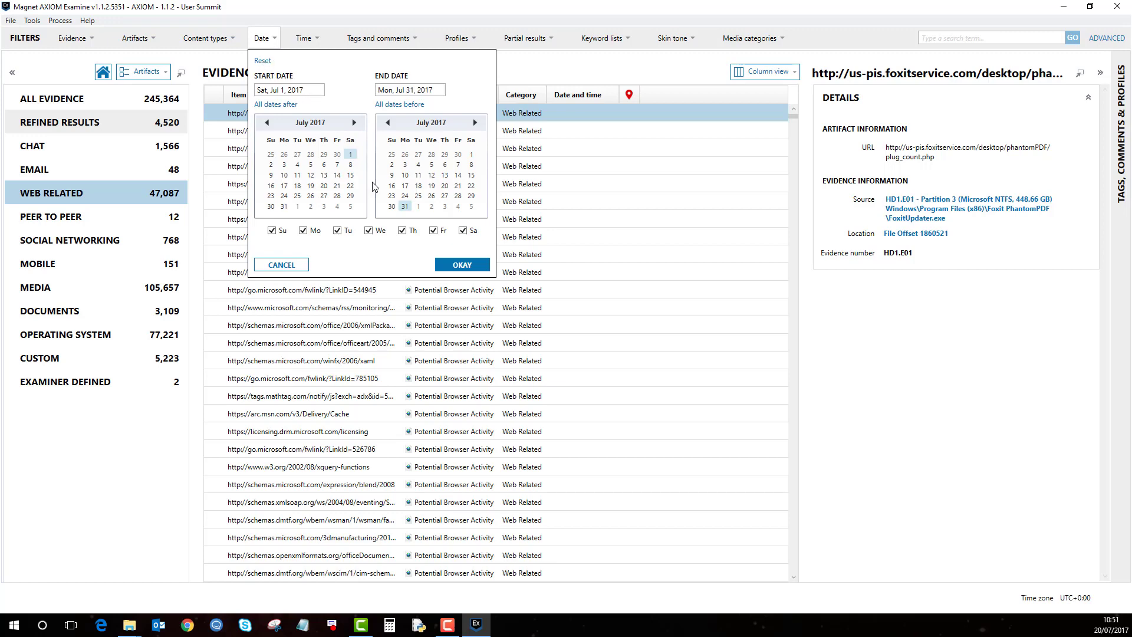
mouse_move(374, 203)
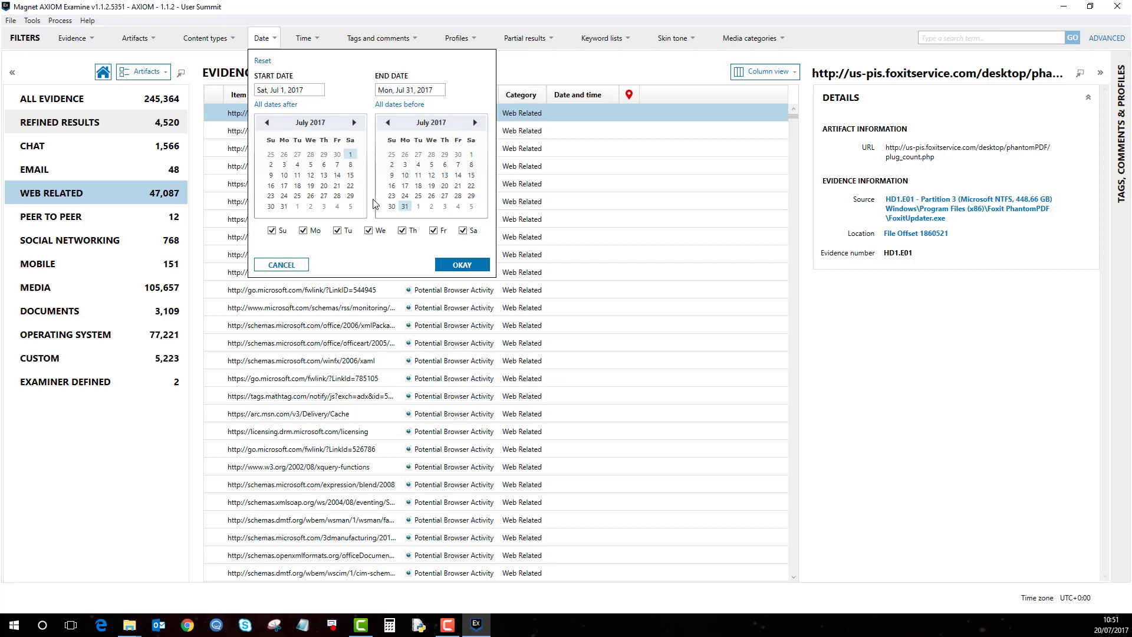
left_click(207, 37)
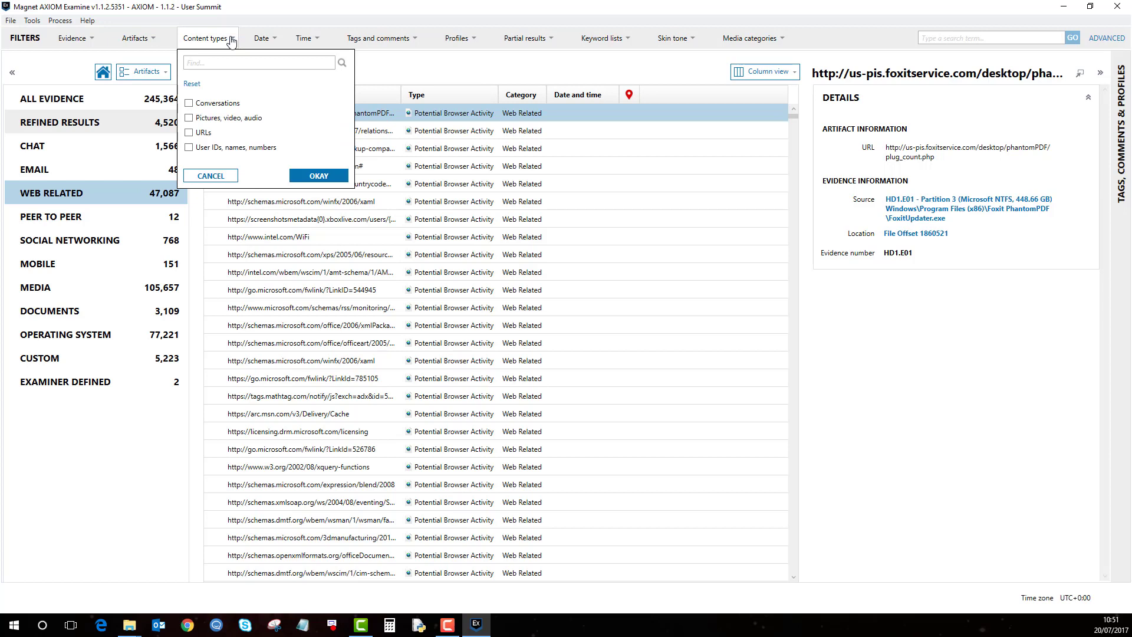
mouse_move(163, 42)
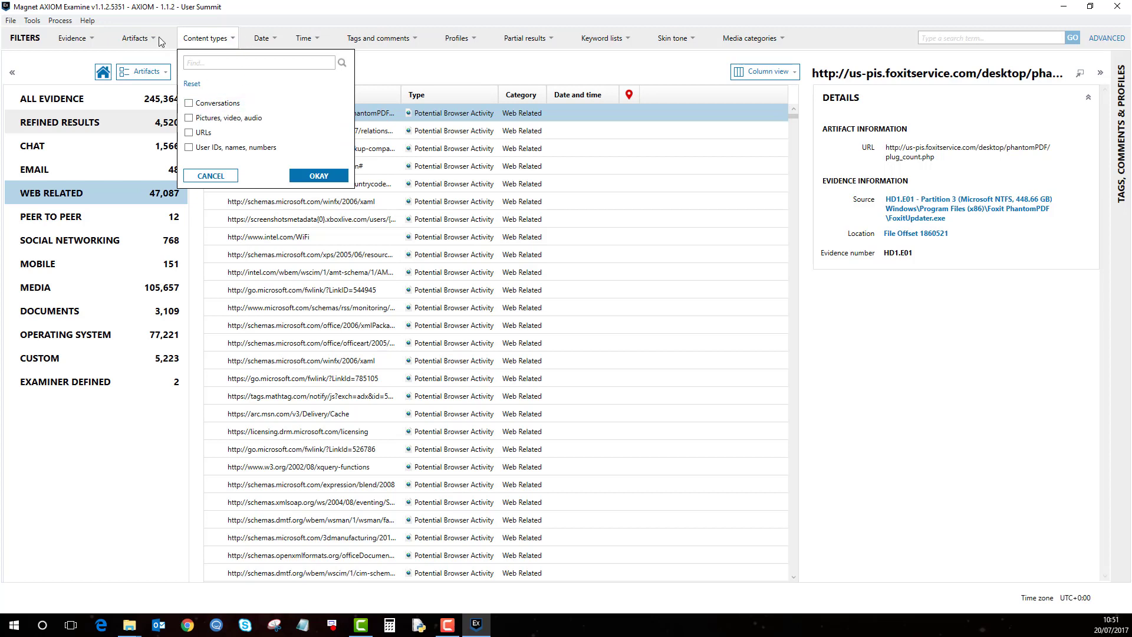
left_click(134, 38)
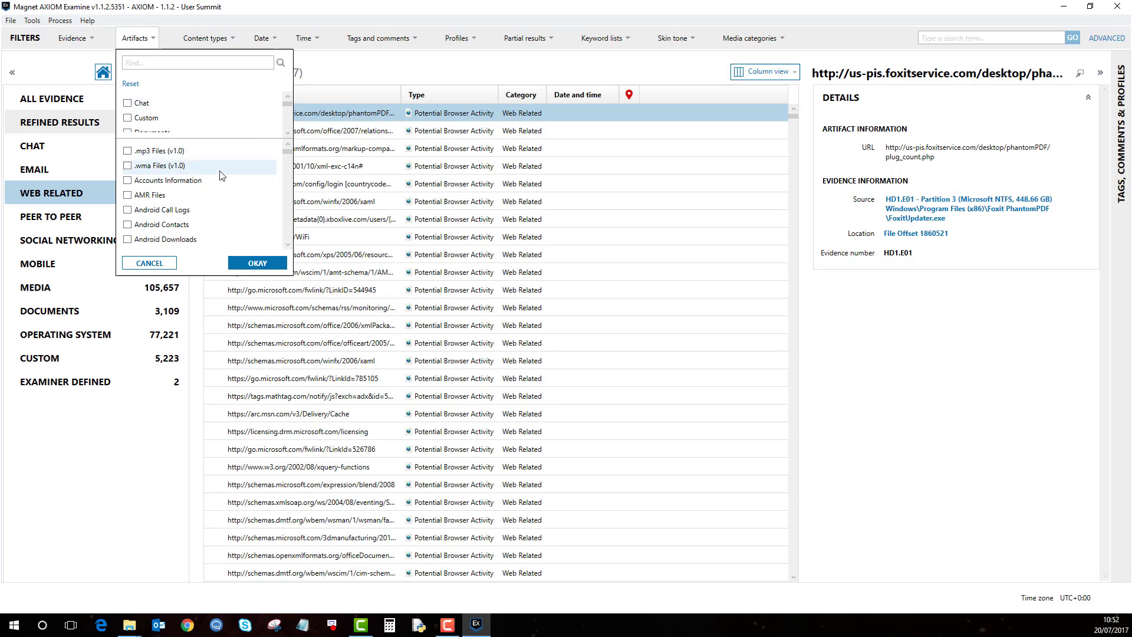
scroll("down", 3)
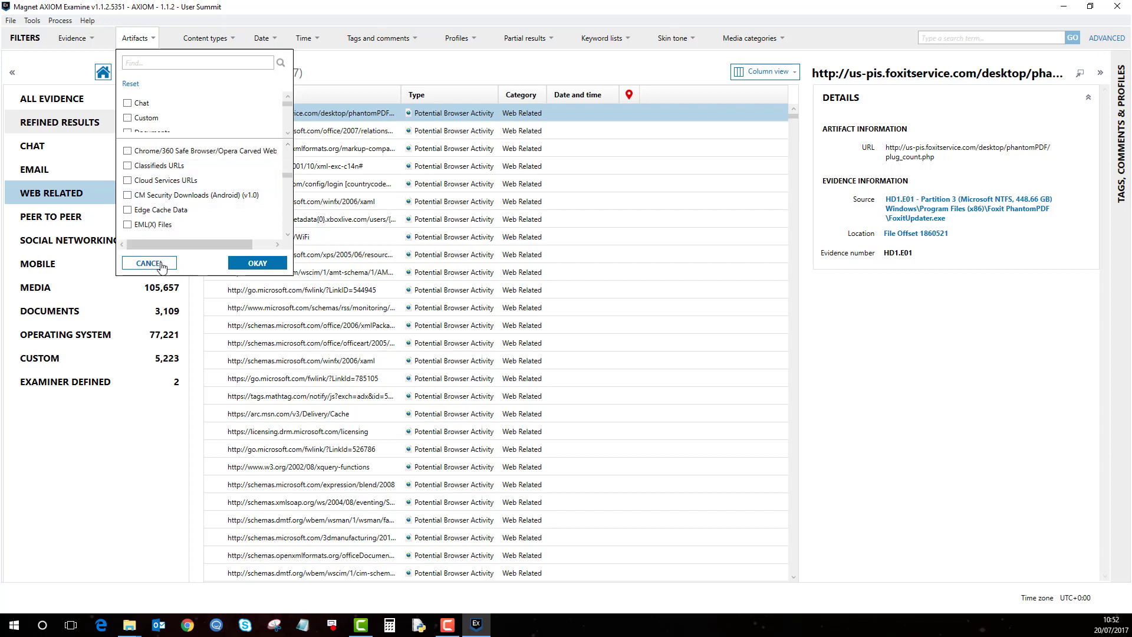
mouse_move(157, 267)
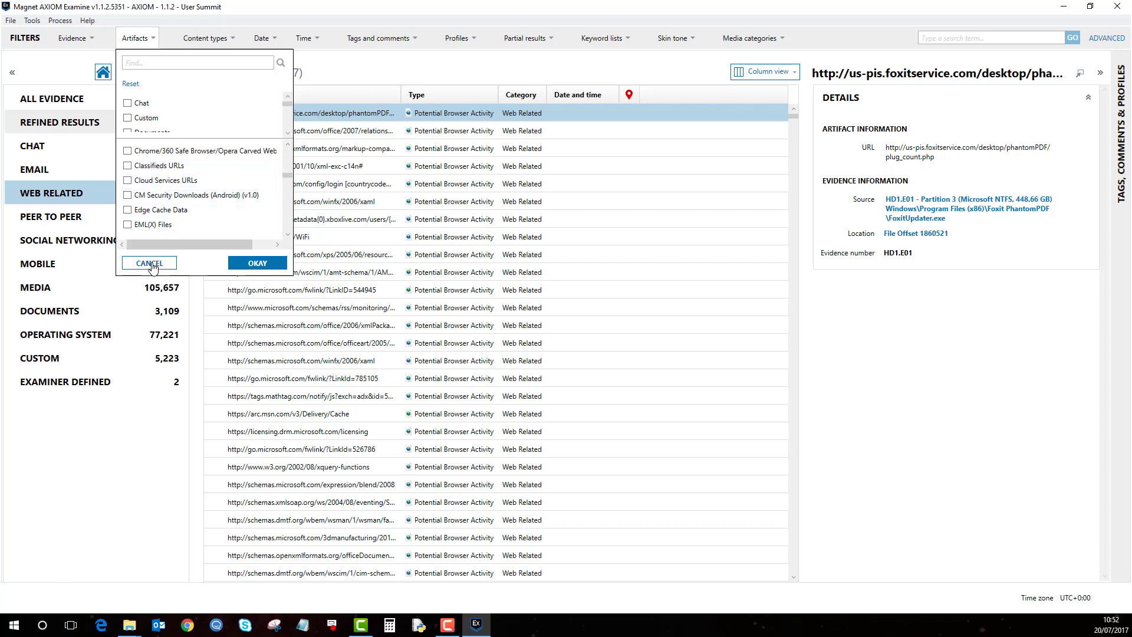
left_click(149, 262)
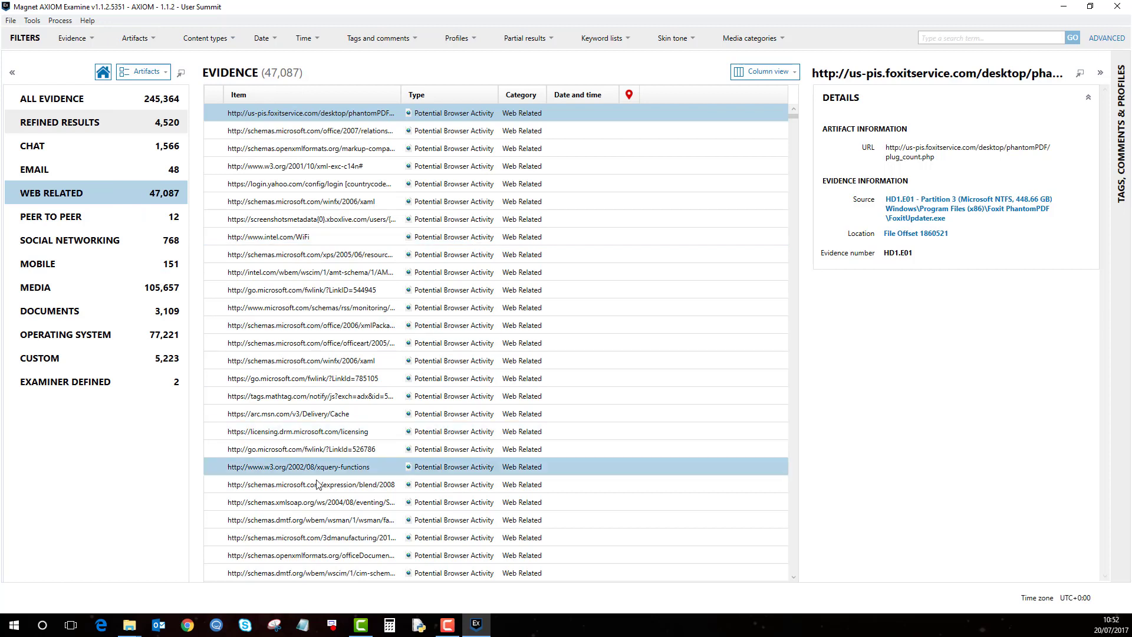
mouse_move(129, 624)
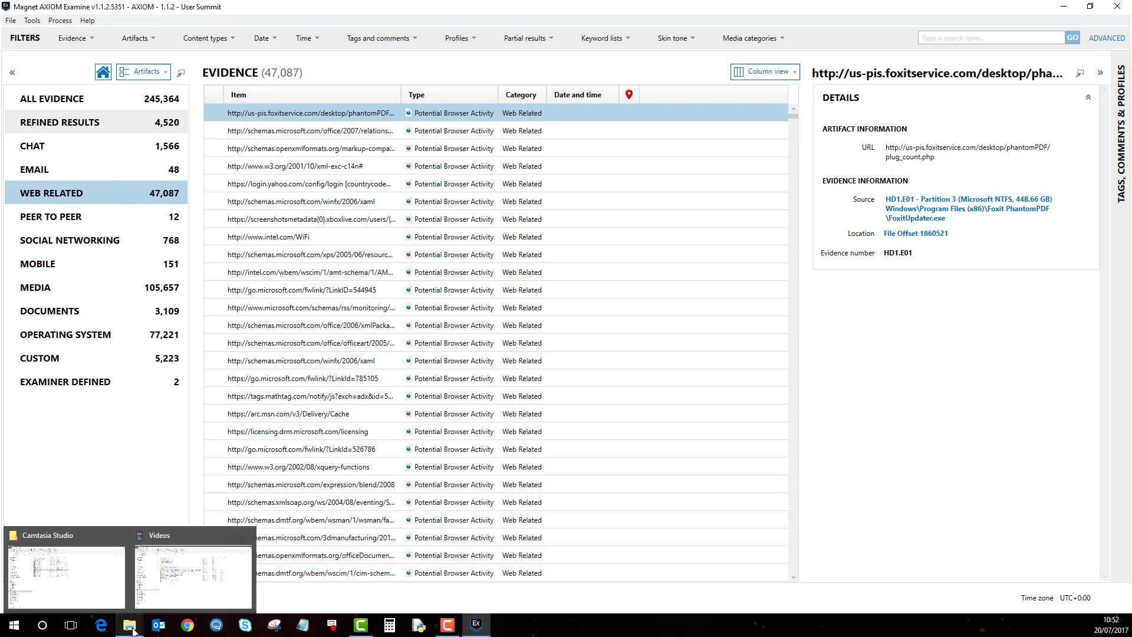
Browse File Explorer to D:\Cases\AXIOM - 1.1.2 - User Summit, listing the case folder's files
right_click(126, 625)
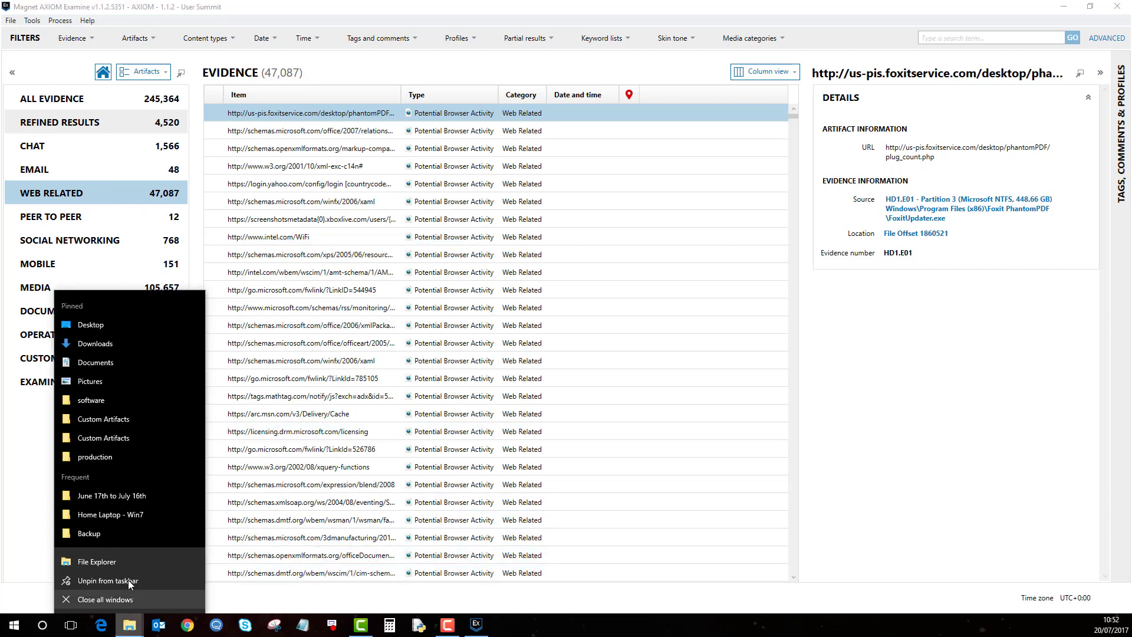
left_click(97, 561)
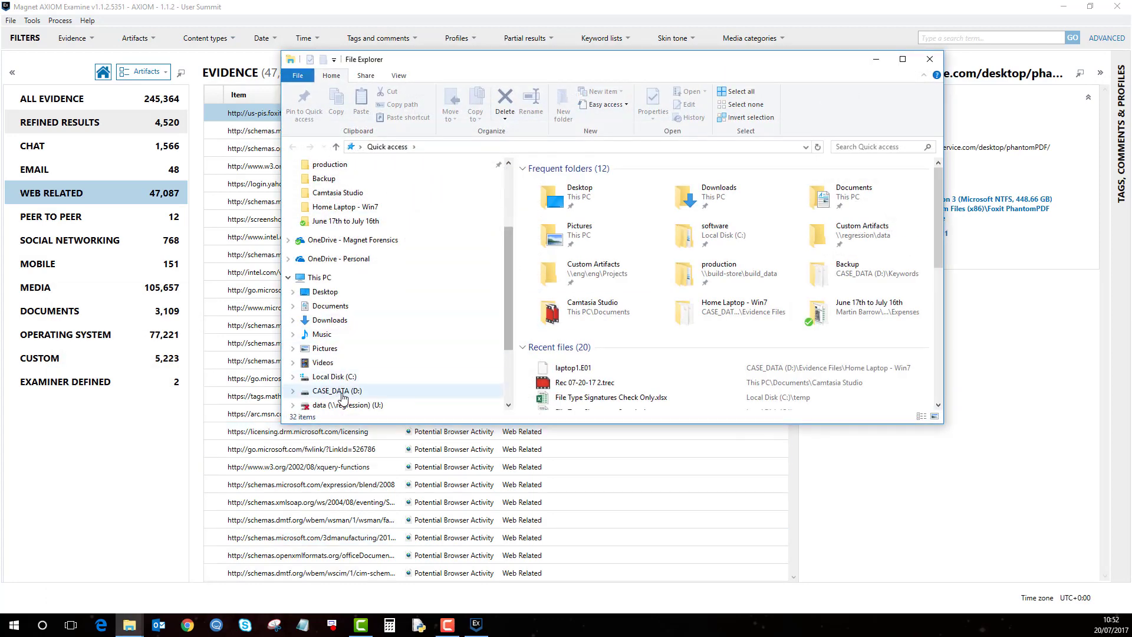
double_click(337, 390)
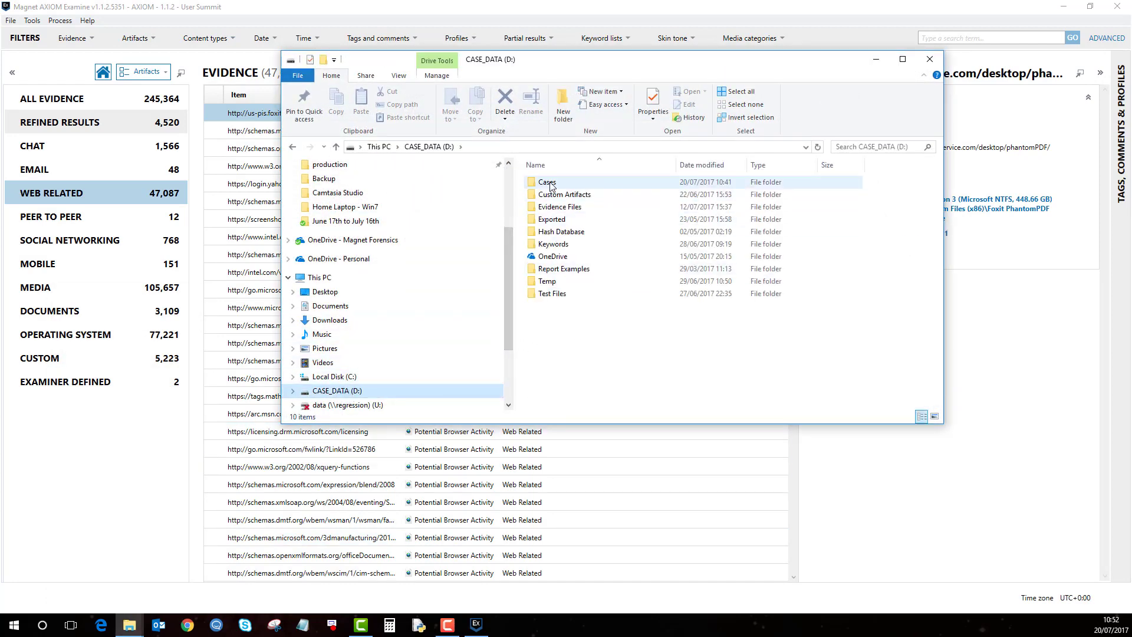
double_click(547, 181)
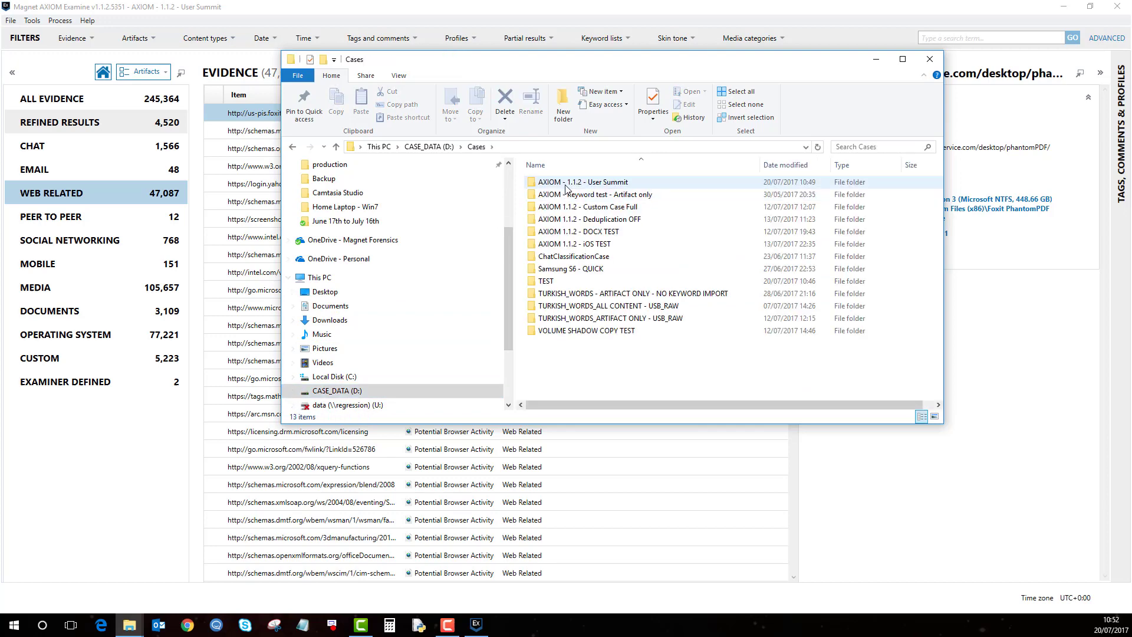
double_click(582, 182)
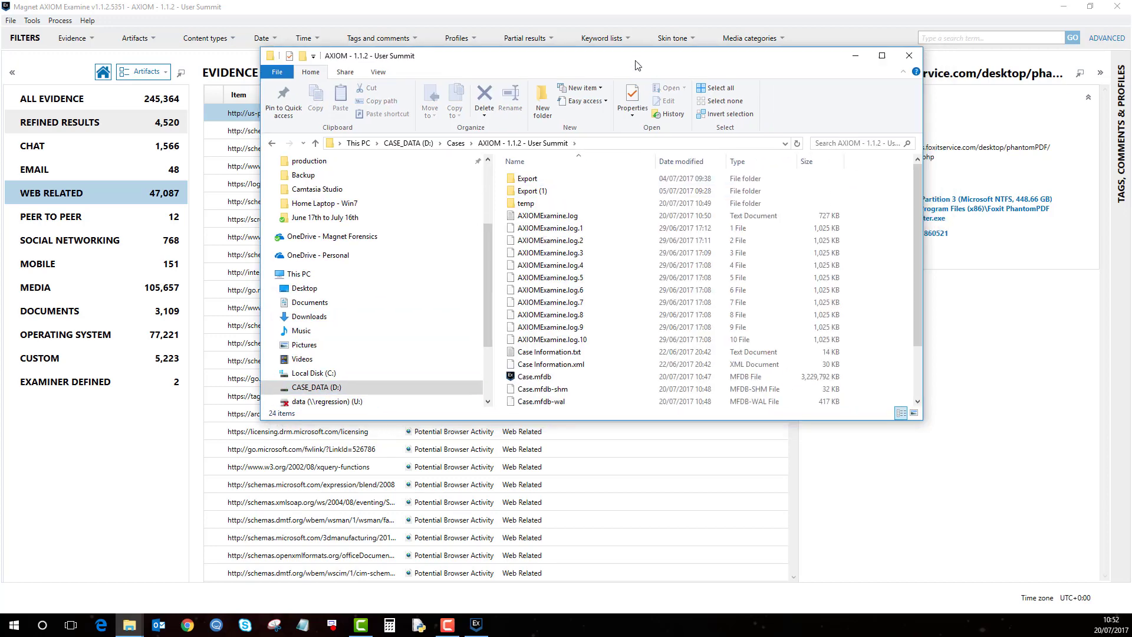
Maximize Explorer and point out AXIOMExamine.log and Case Information.txt, leaving Case Information.txt selected
left_click(882, 55)
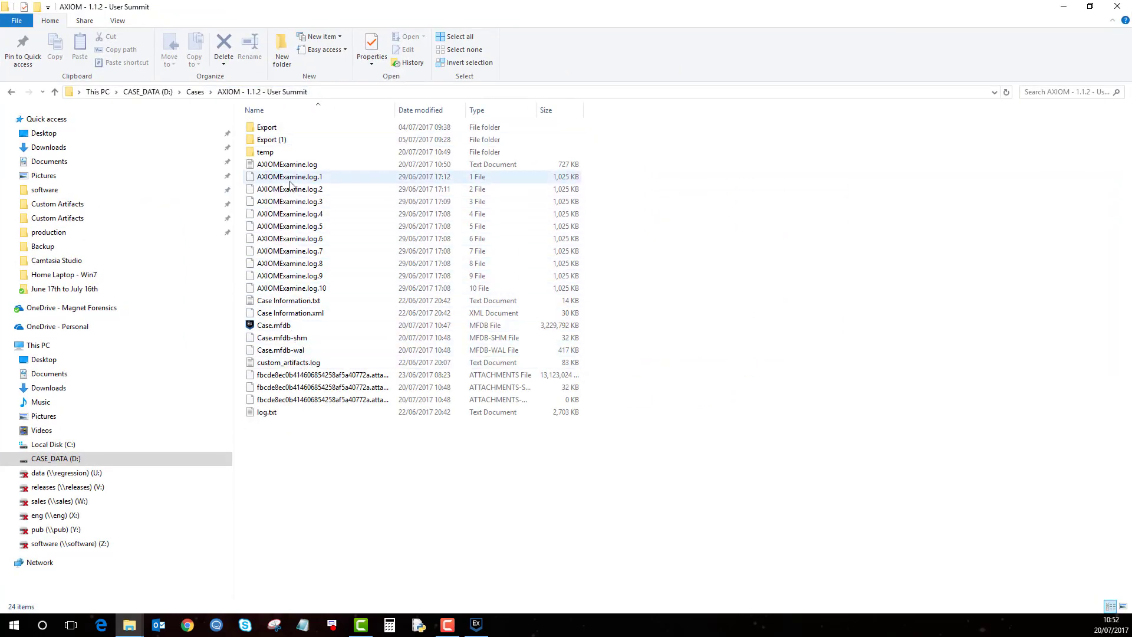
mouse_move(335, 177)
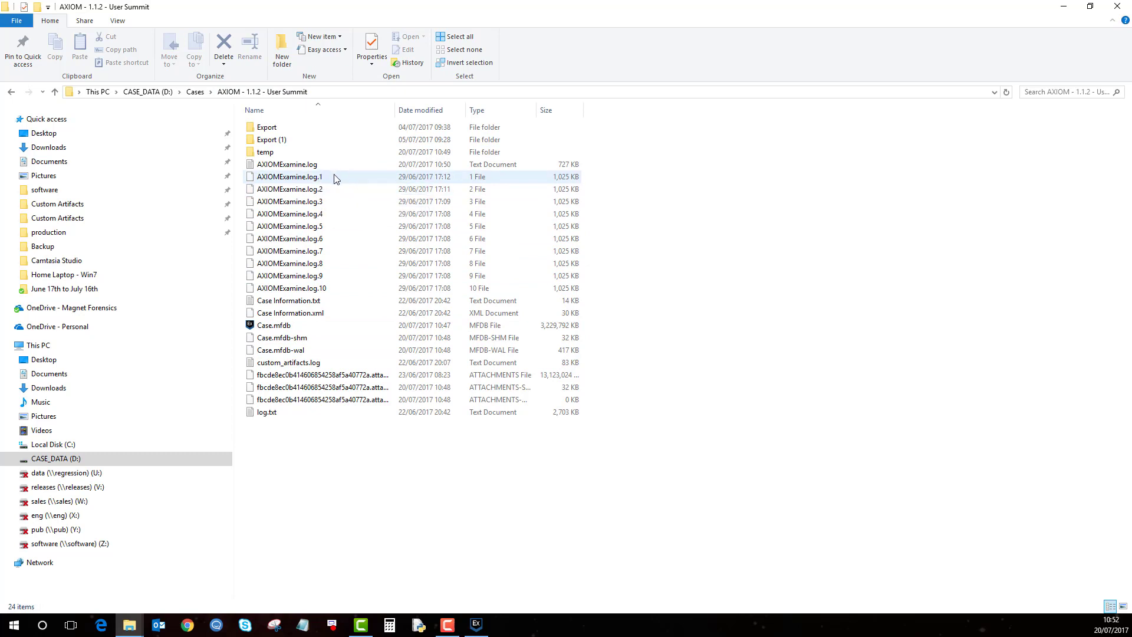
left_click(286, 164)
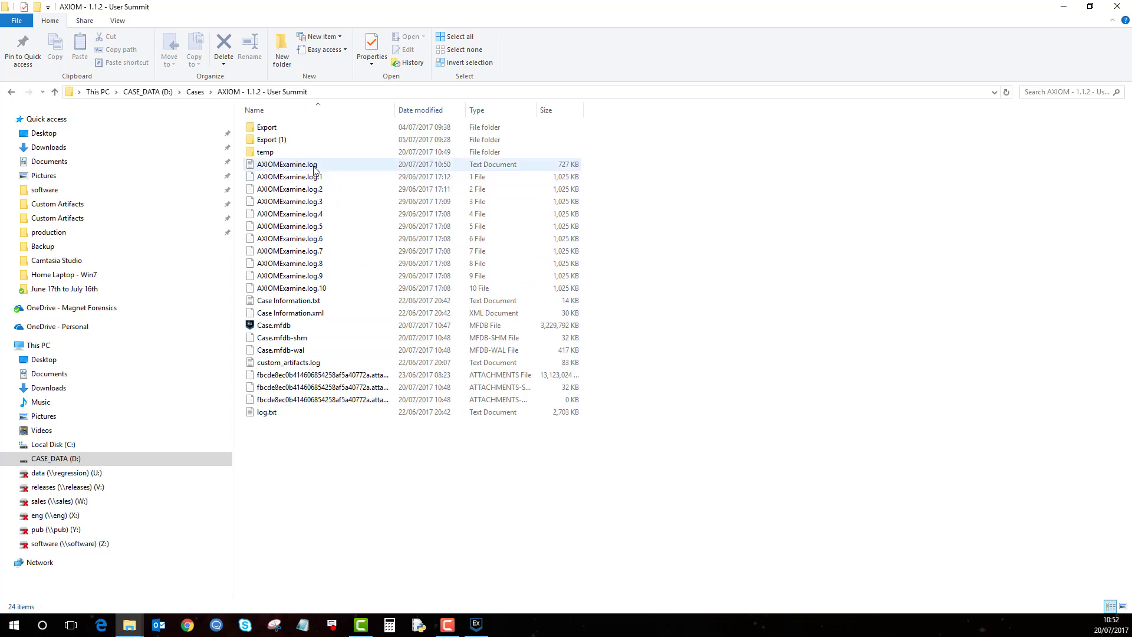
left_click(287, 301)
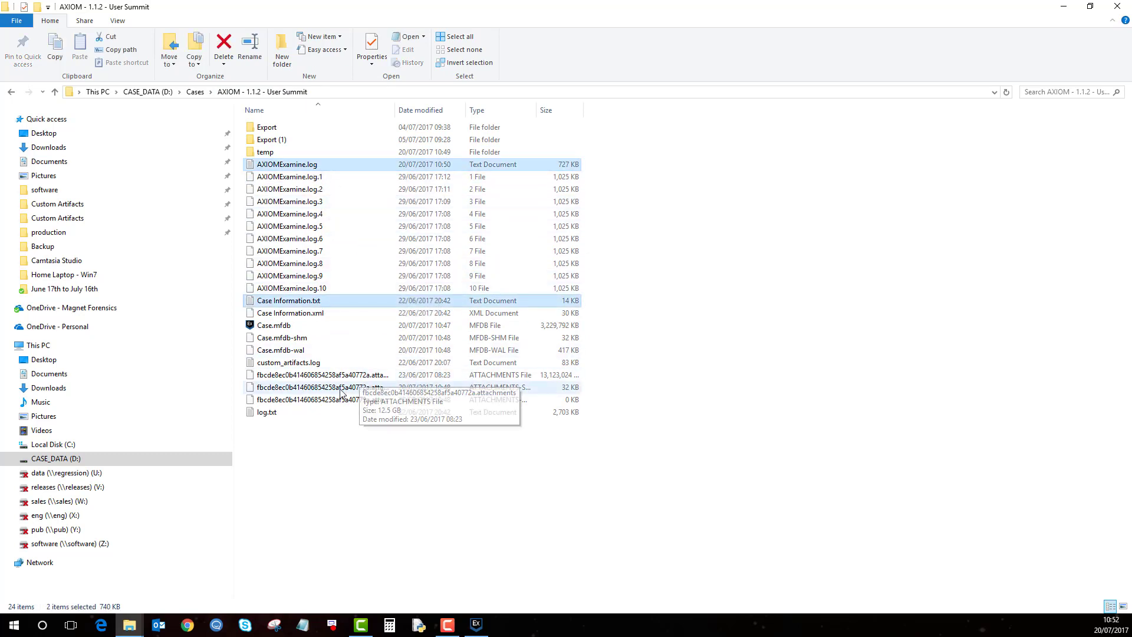
left_click(266, 412)
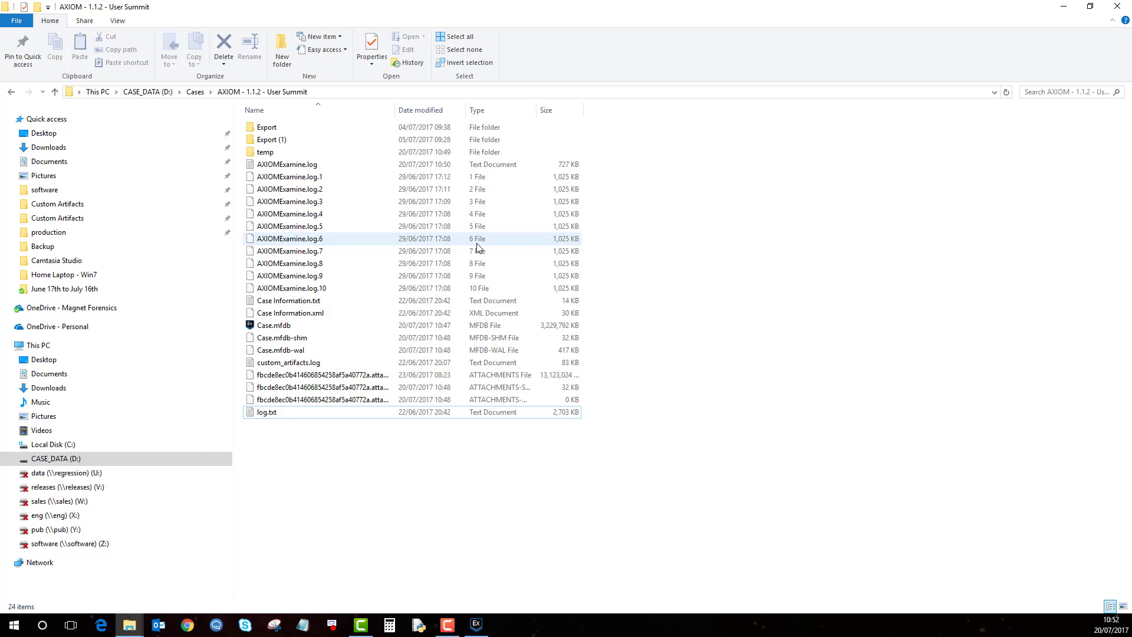
mouse_move(300, 266)
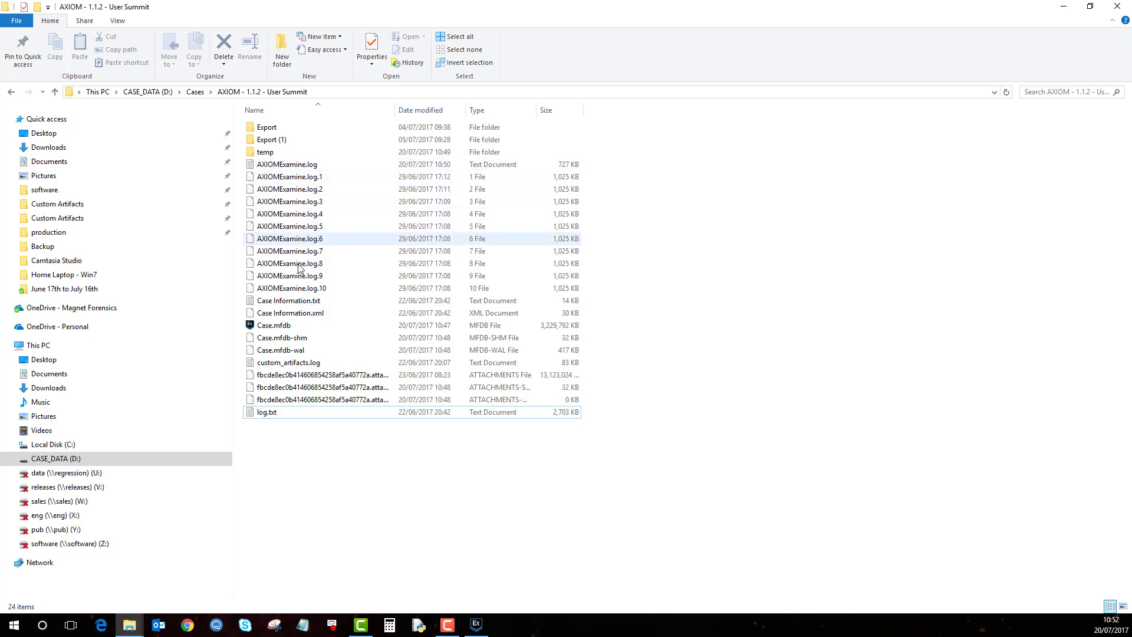
left_click(289, 301)
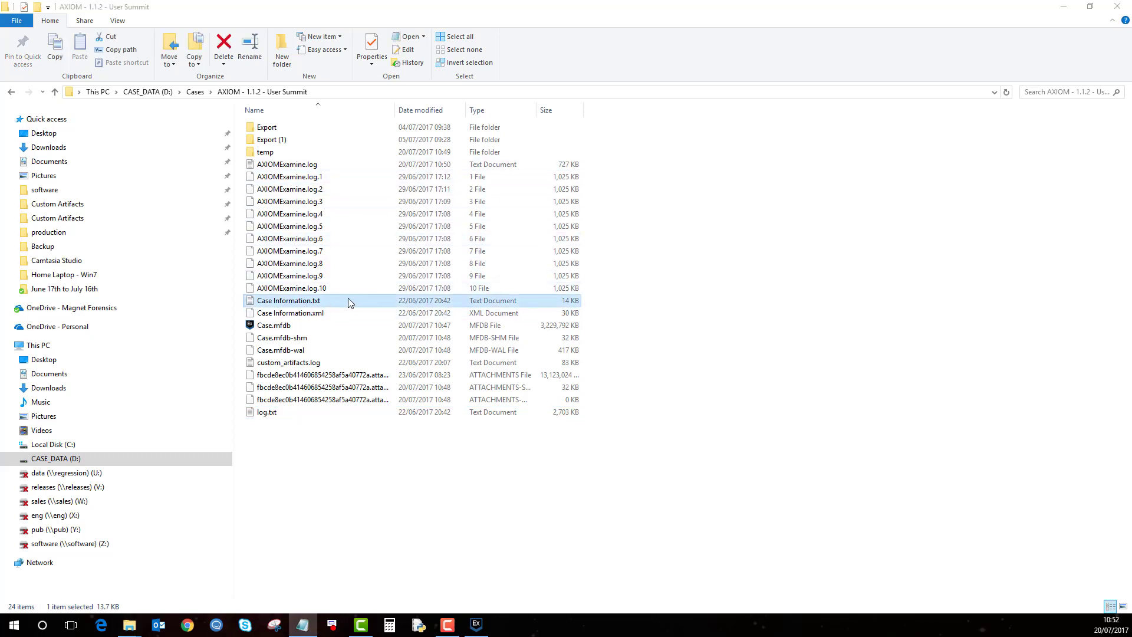
double_click(287, 301)
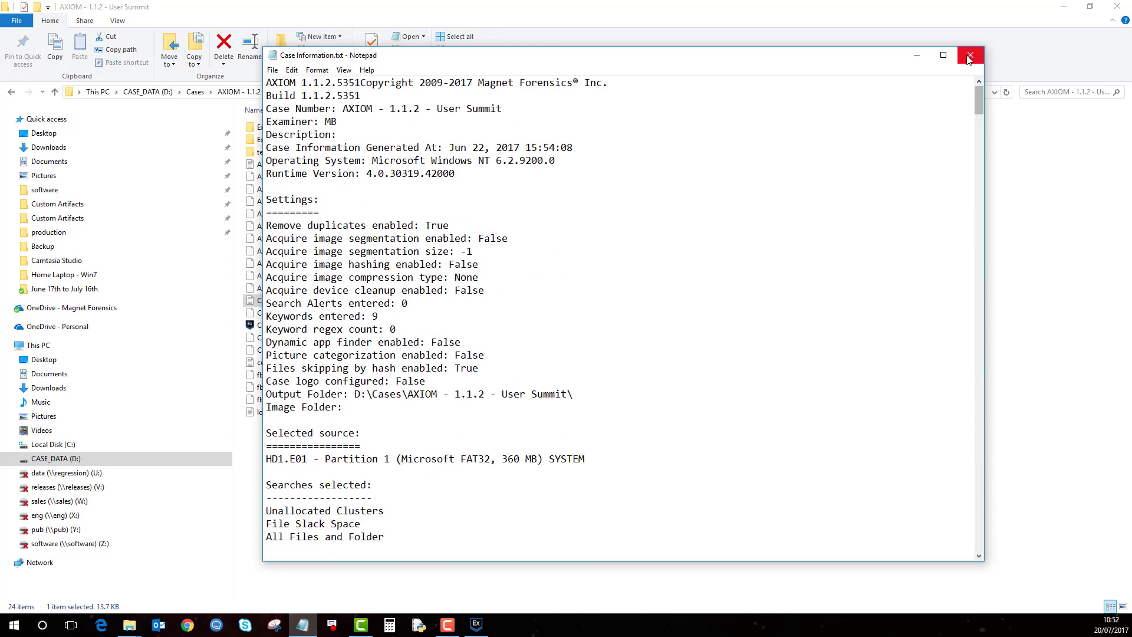
left_click(970, 54)
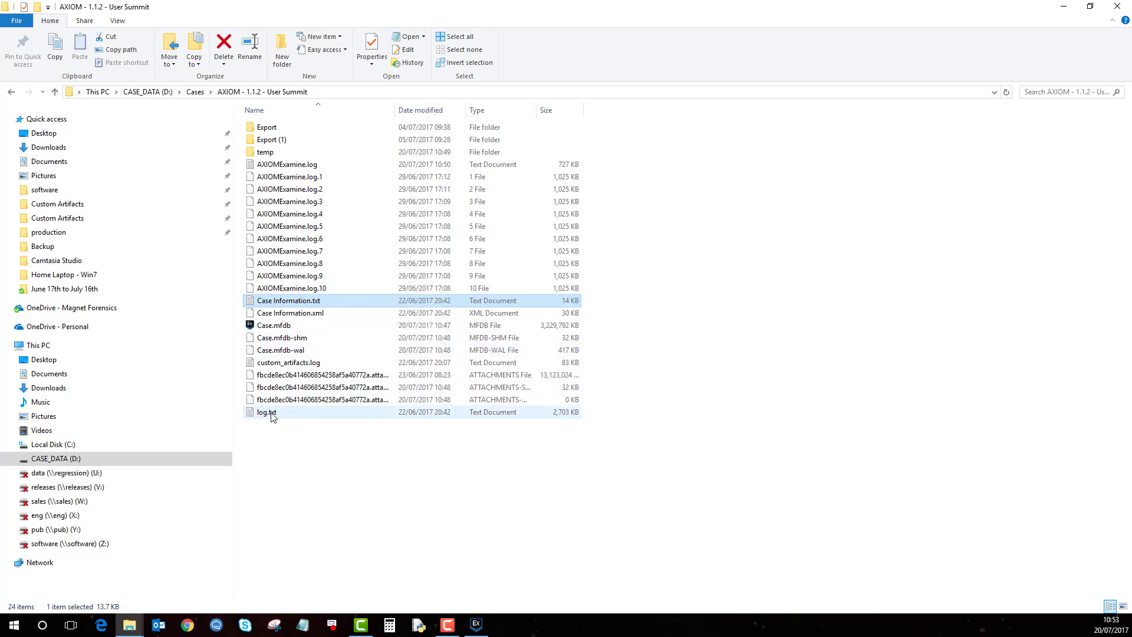
mouse_move(316, 172)
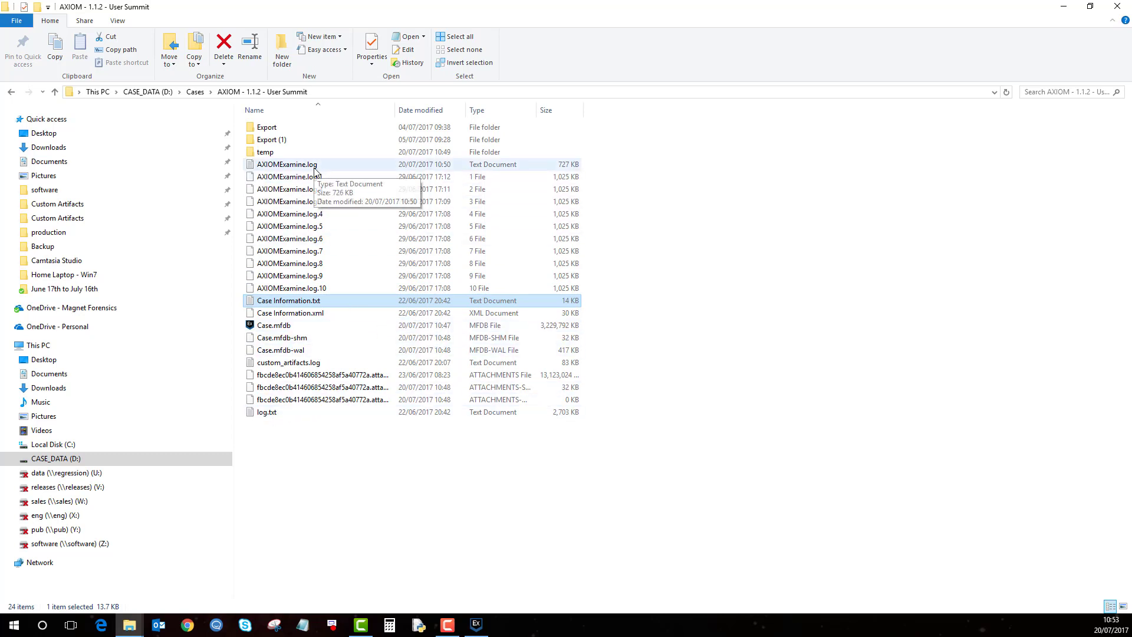
Add AXIOMExamine.log and log.txt to the selection with Case Information.txt, totalling 3.36 MB
left_click(286, 164)
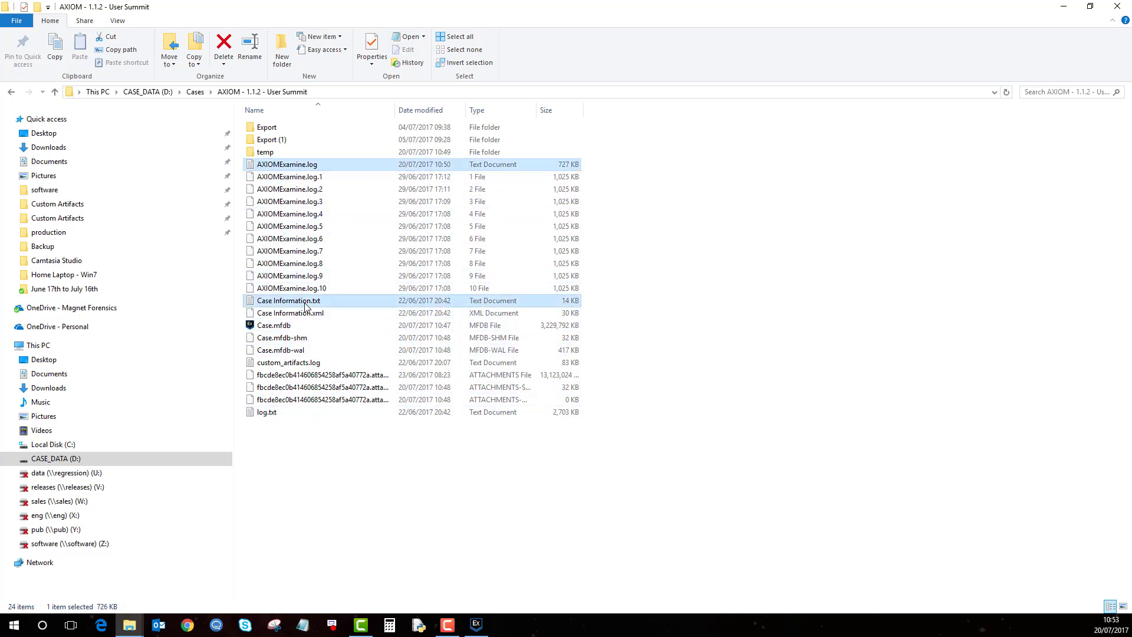
left_click(266, 412)
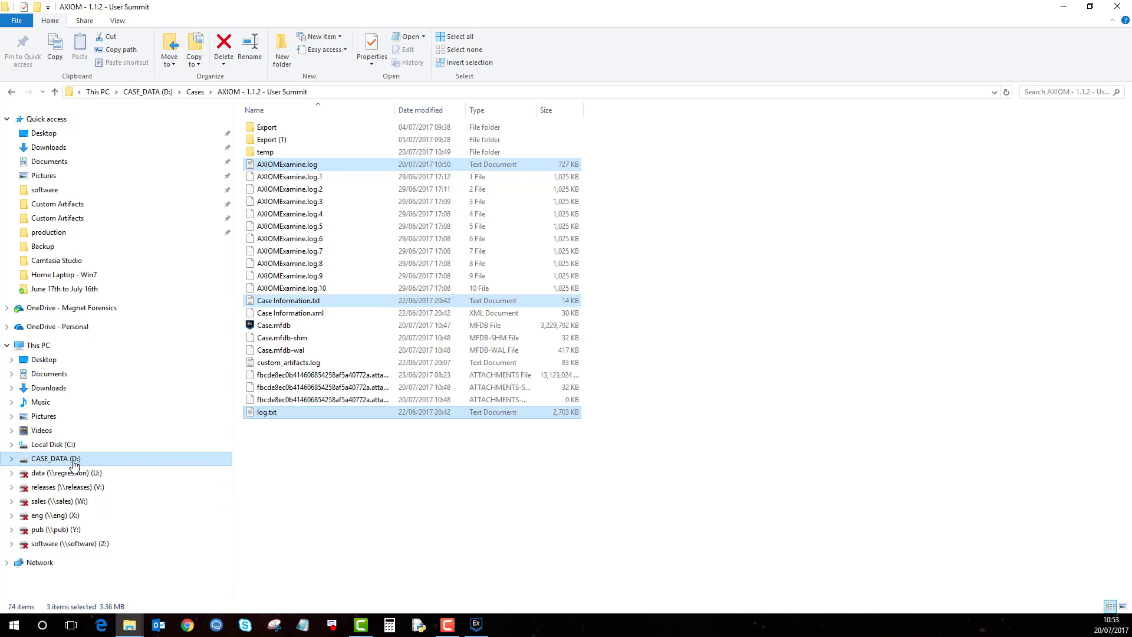
mouse_move(70, 450)
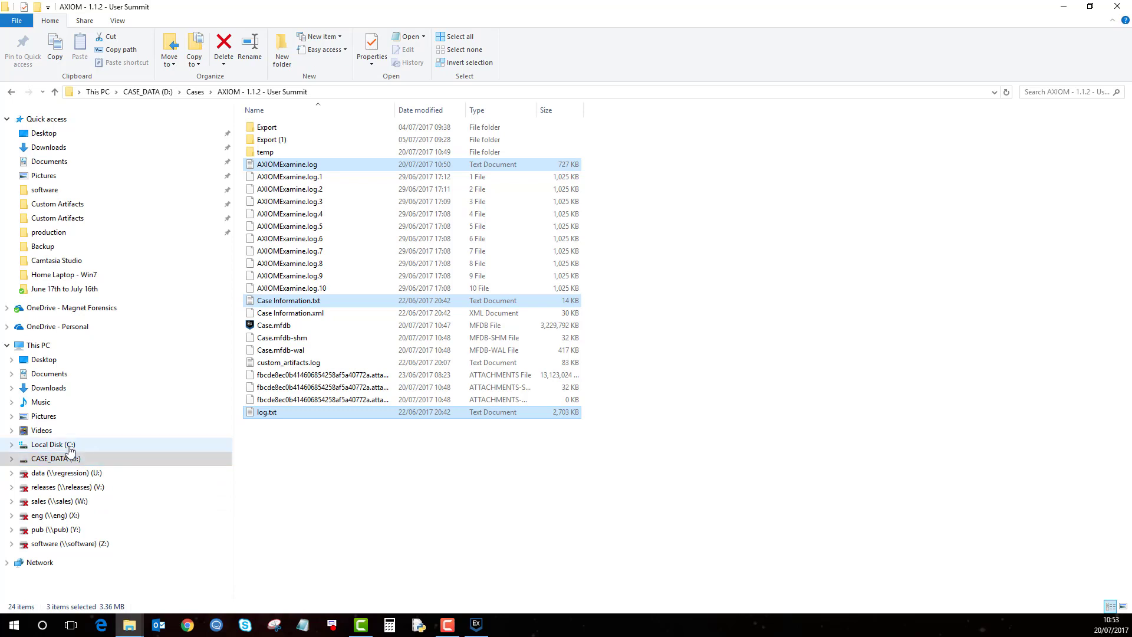
Navigate from the case folder to Local Disk (C:) in File Explorer
left_click(53, 444)
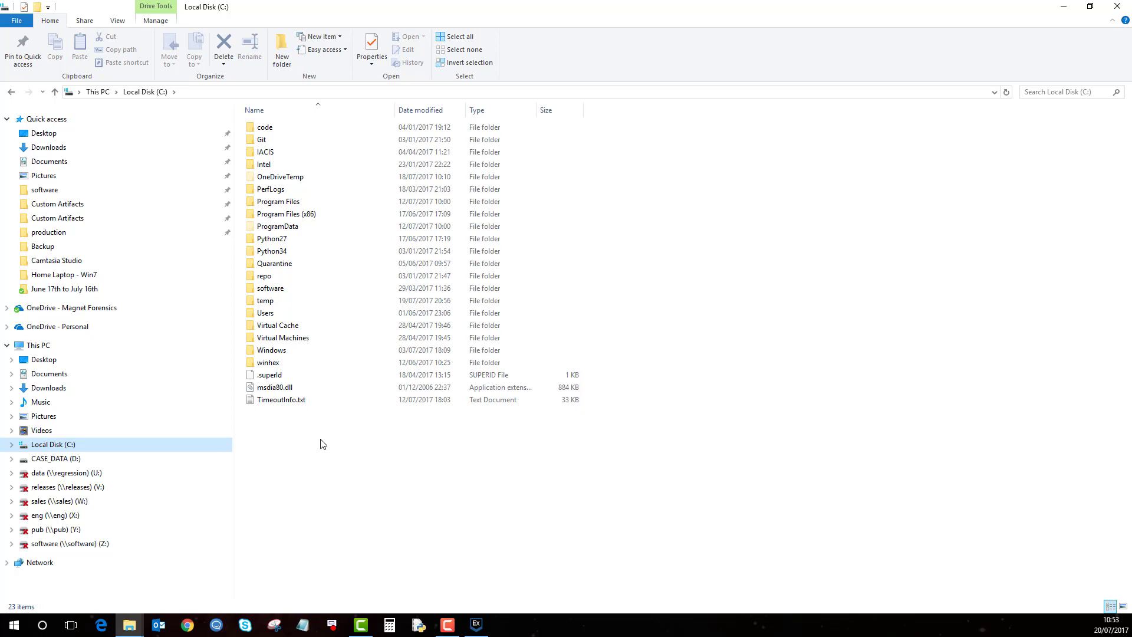
mouse_move(313, 436)
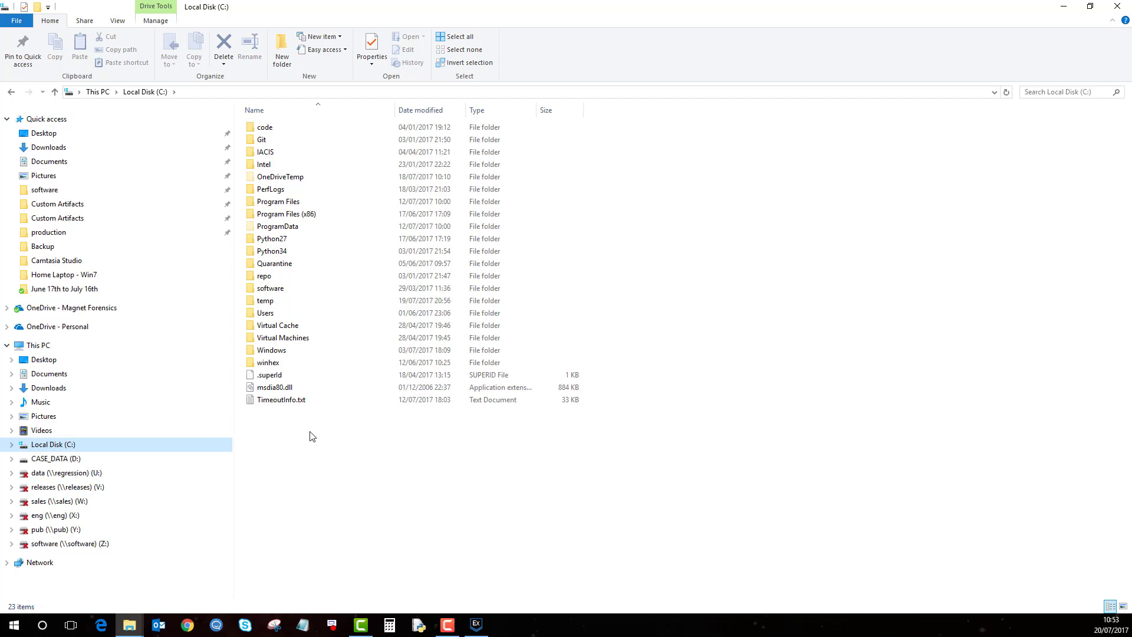
mouse_move(303, 440)
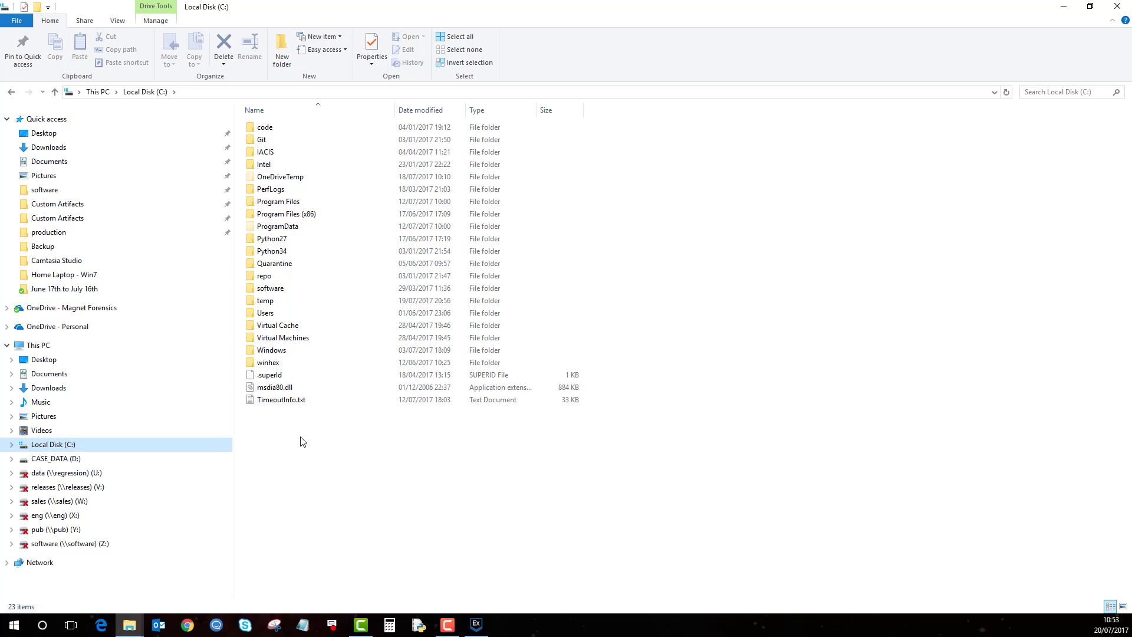
mouse_move(307, 453)
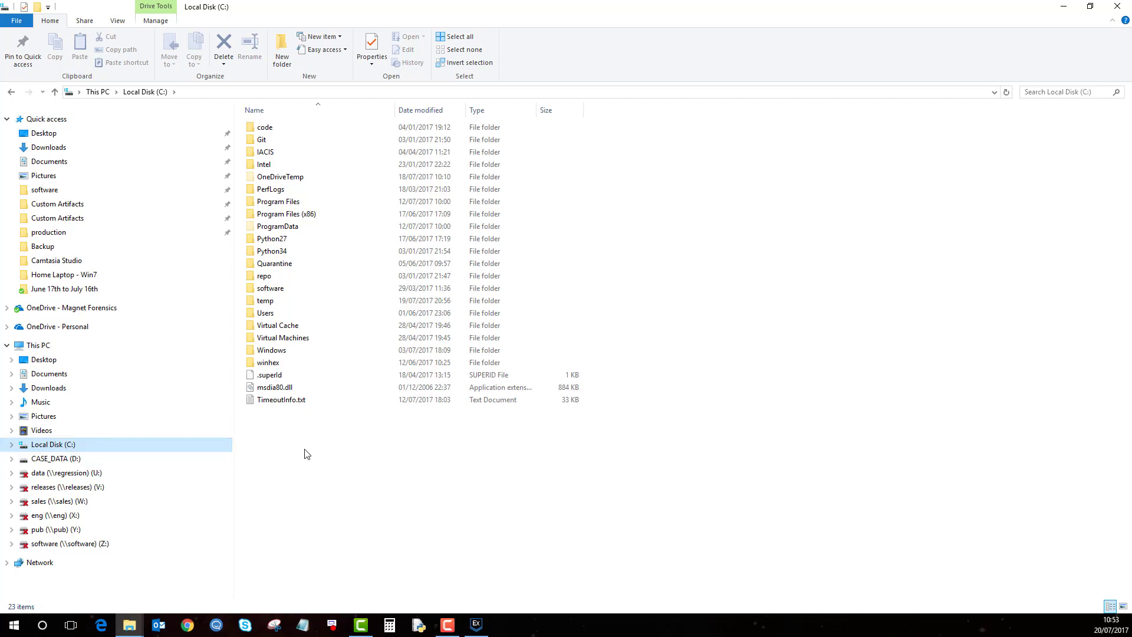
mouse_move(309, 446)
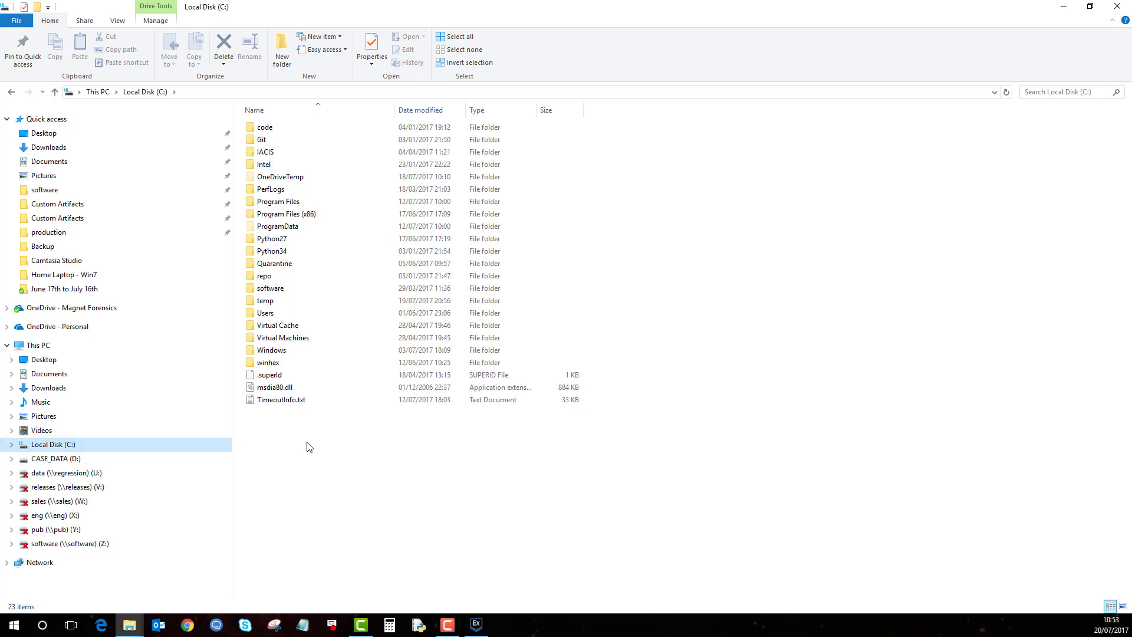
mouse_move(337, 450)
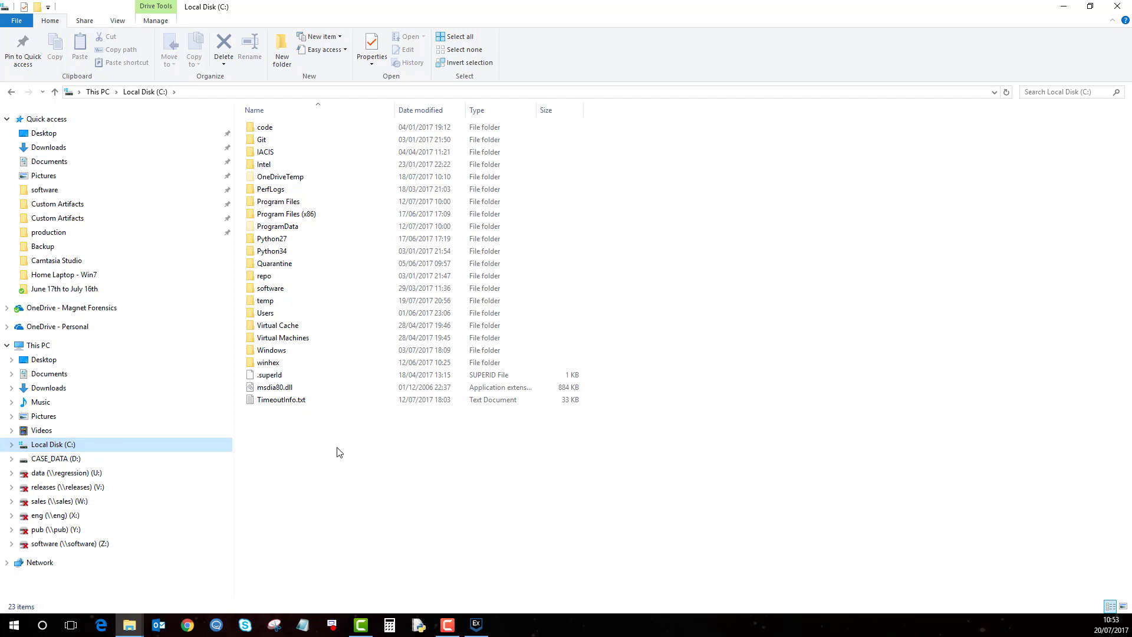